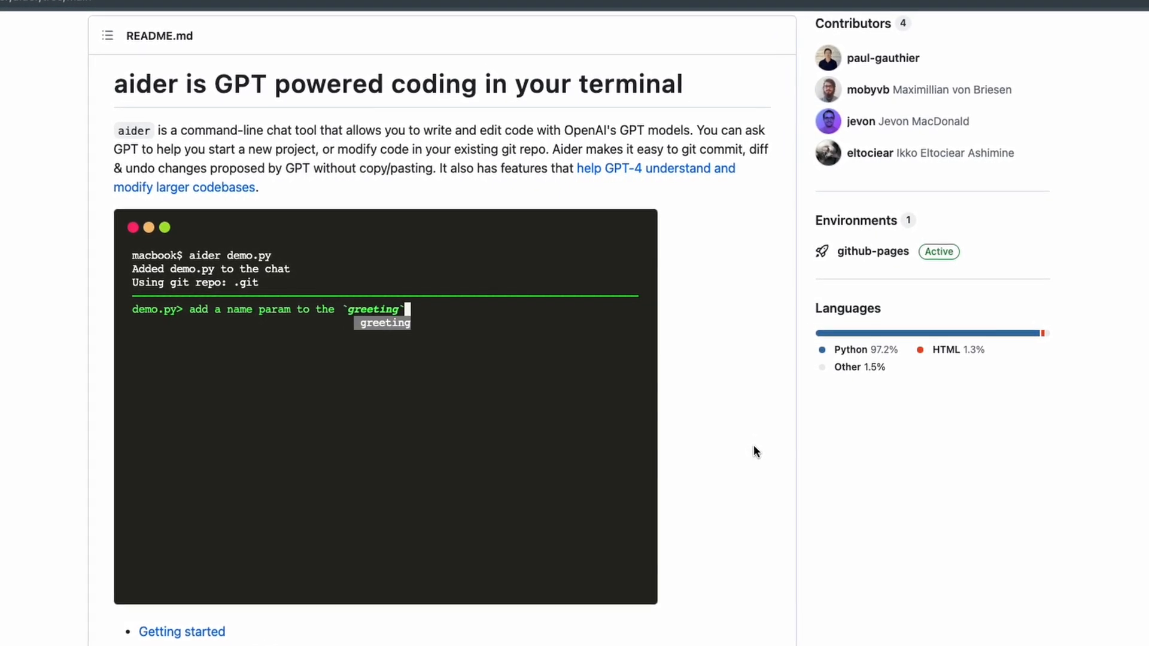
# Finish the earlier chat text and return focus to the terminal window
pyautogui.write('function. add all')
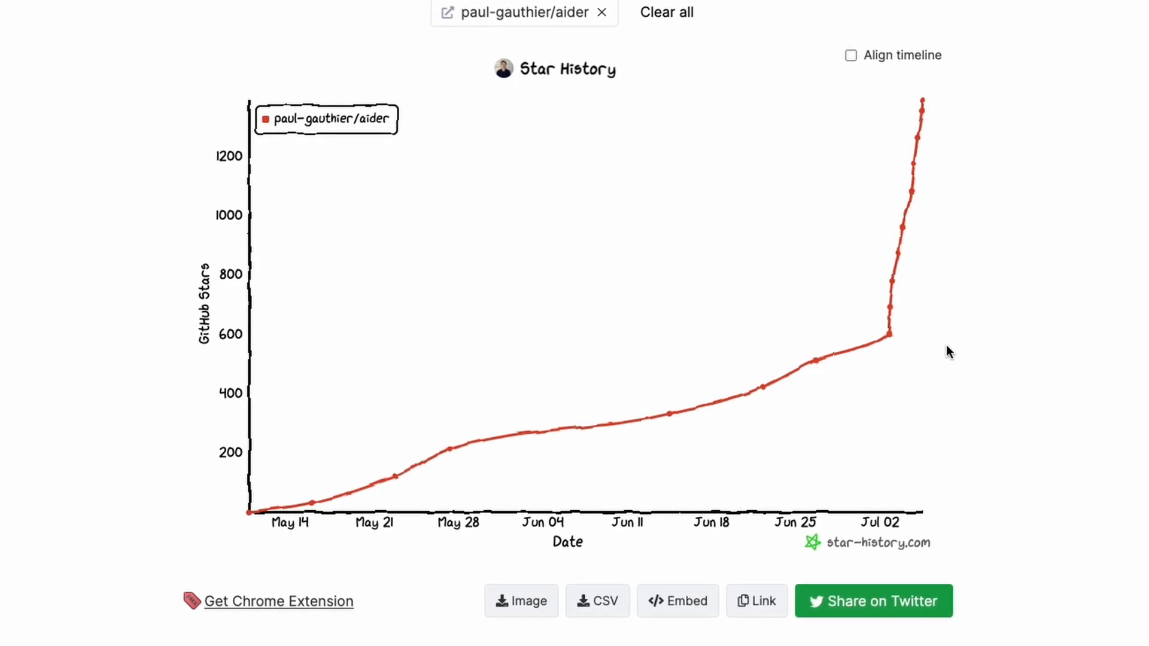
pyautogui.scroll(-3)
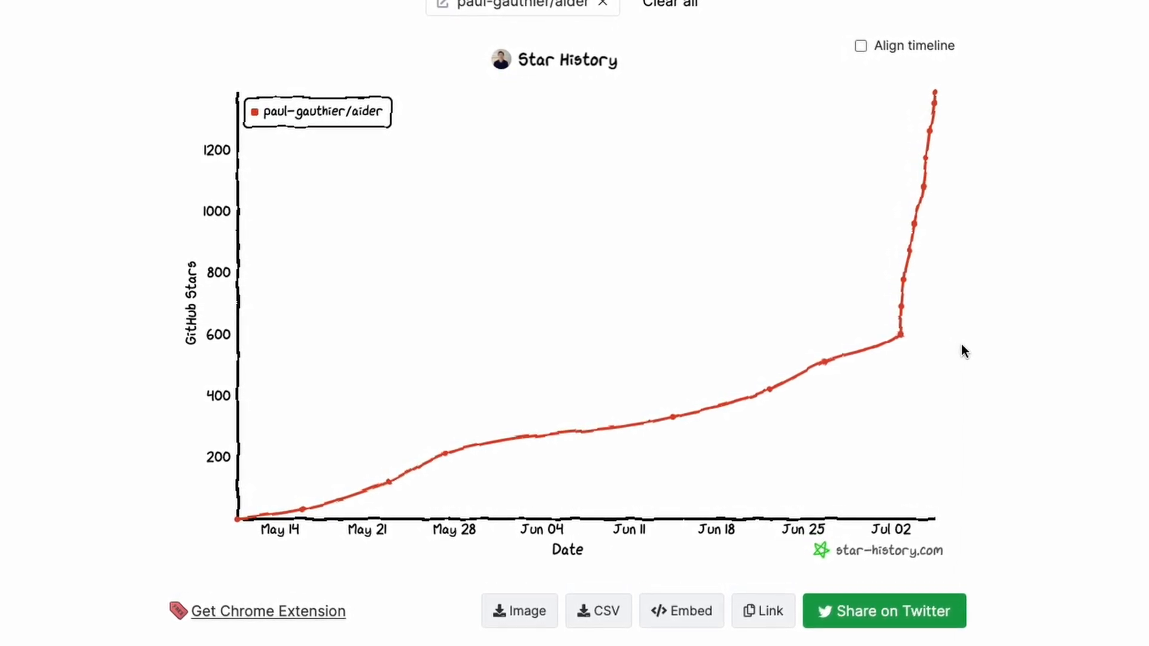
pyautogui.click(113, 13)
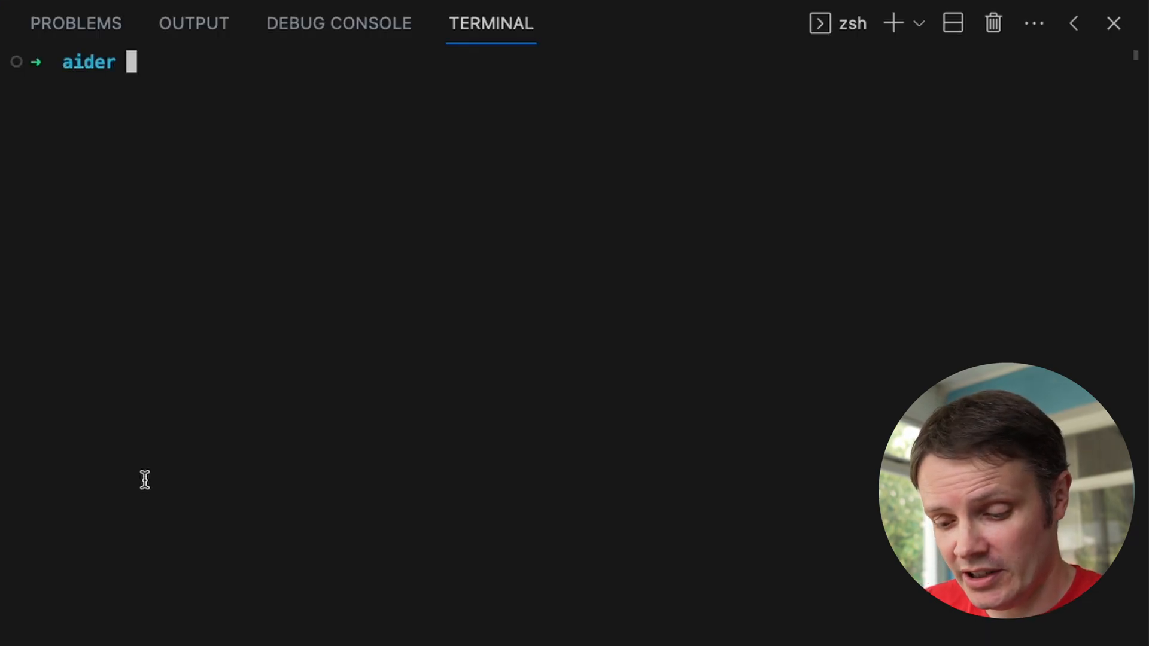
# Create the venv virtual environment and activate it with source ./venv/bin/activate
pyautogui.write('python -m ven')
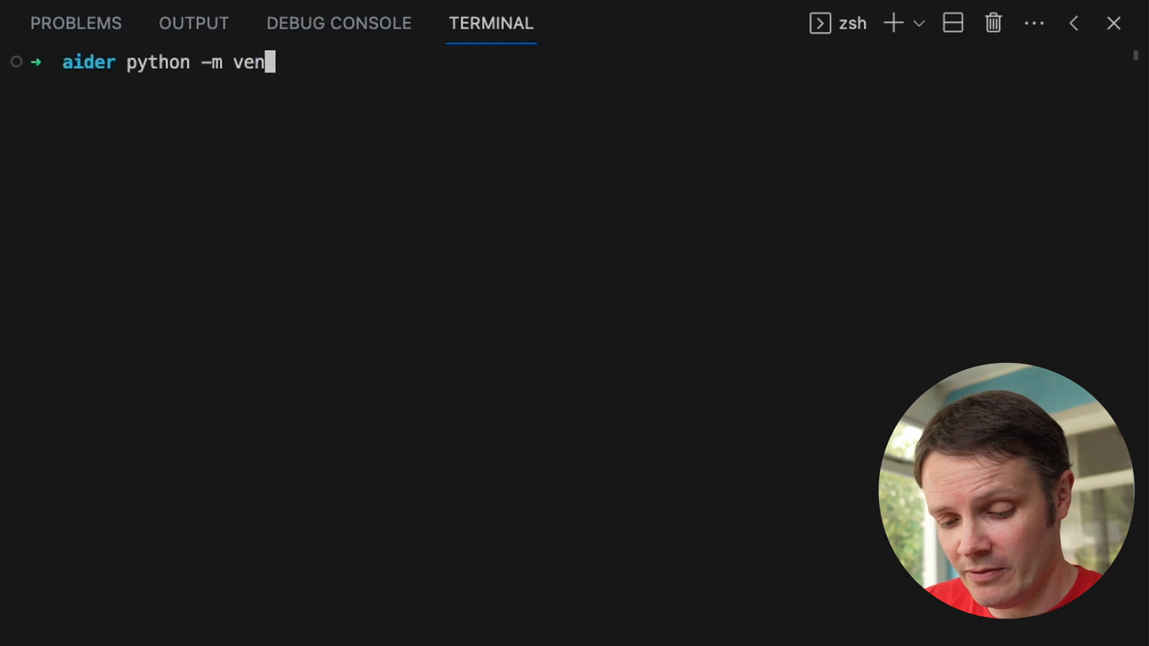
pyautogui.write('v venv')
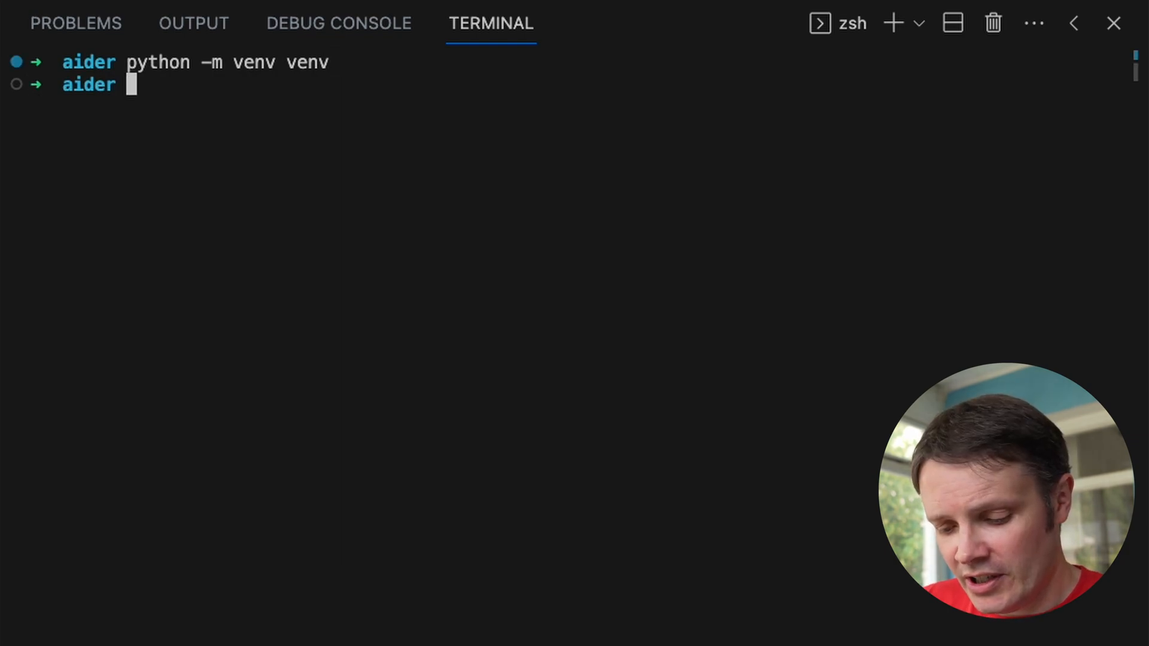
pyautogui.write('source')
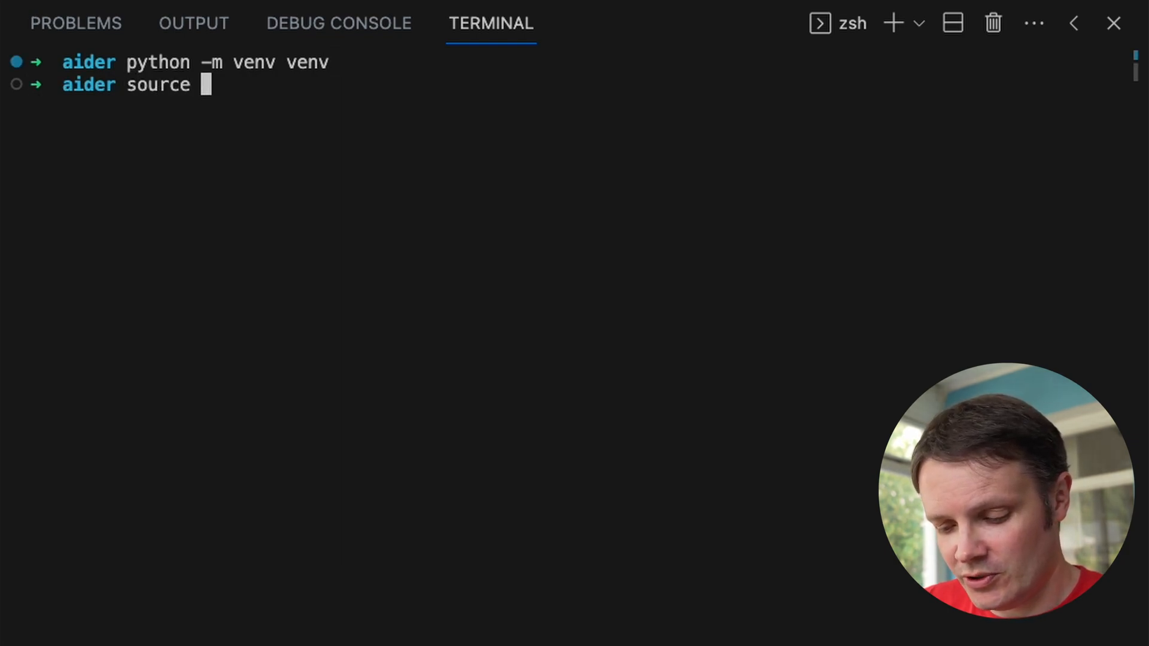
pyautogui.write('./venv/')
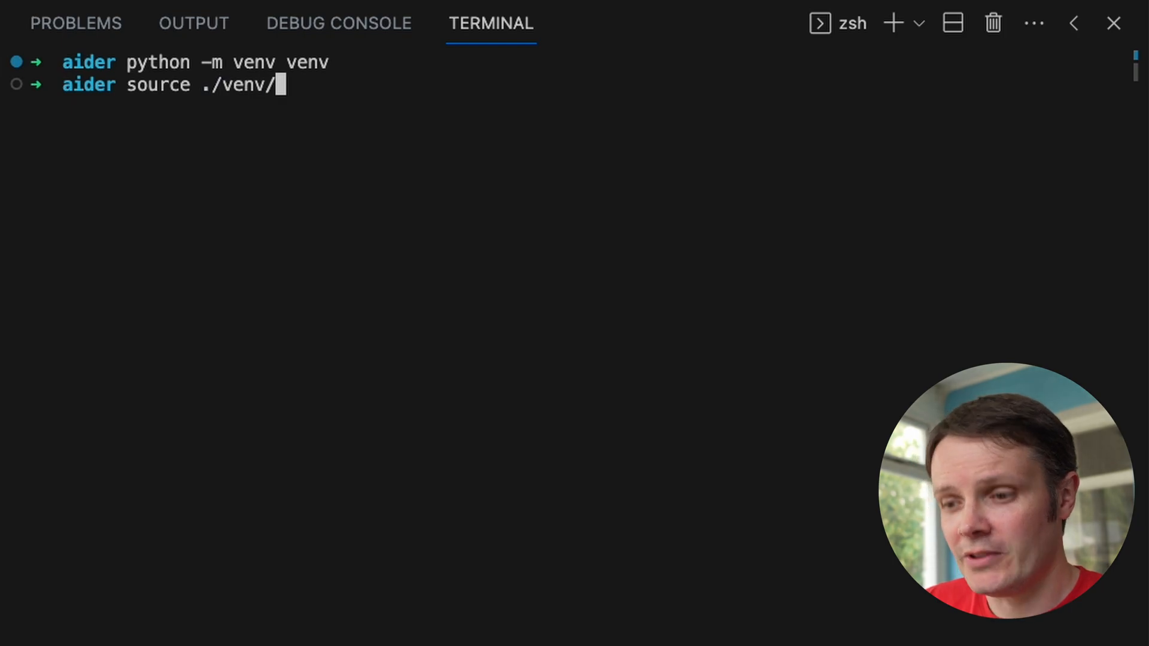
pyautogui.write('bin/activate')
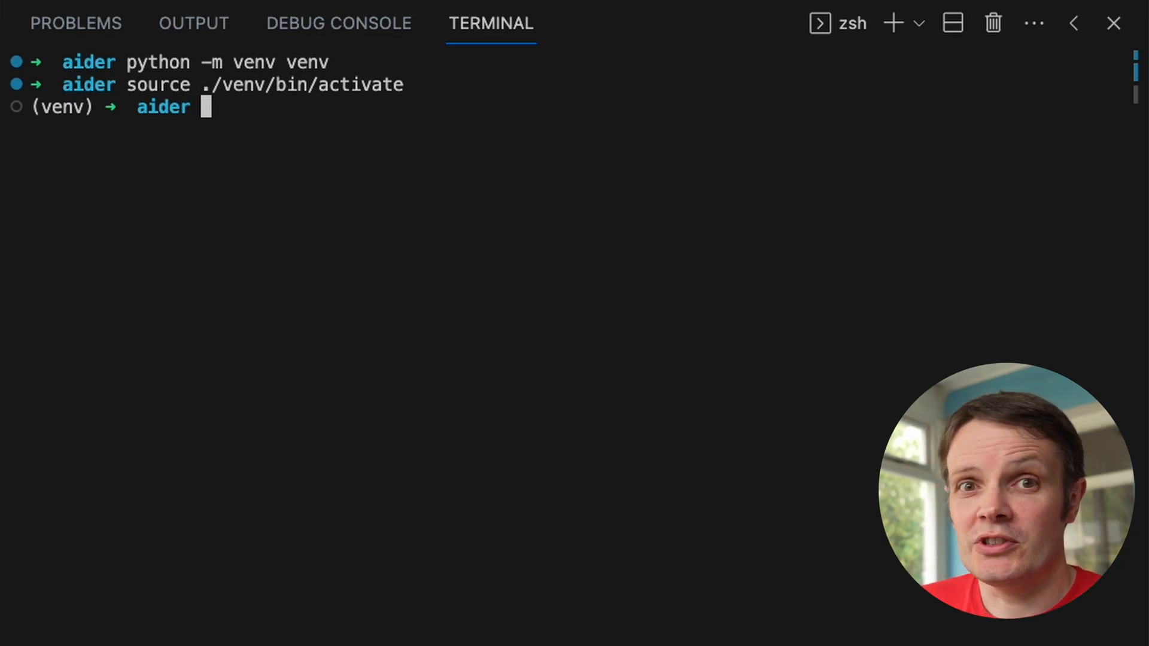
# Install aider-chat with pip into the venv and clear the terminal
pyautogui.write('pip')
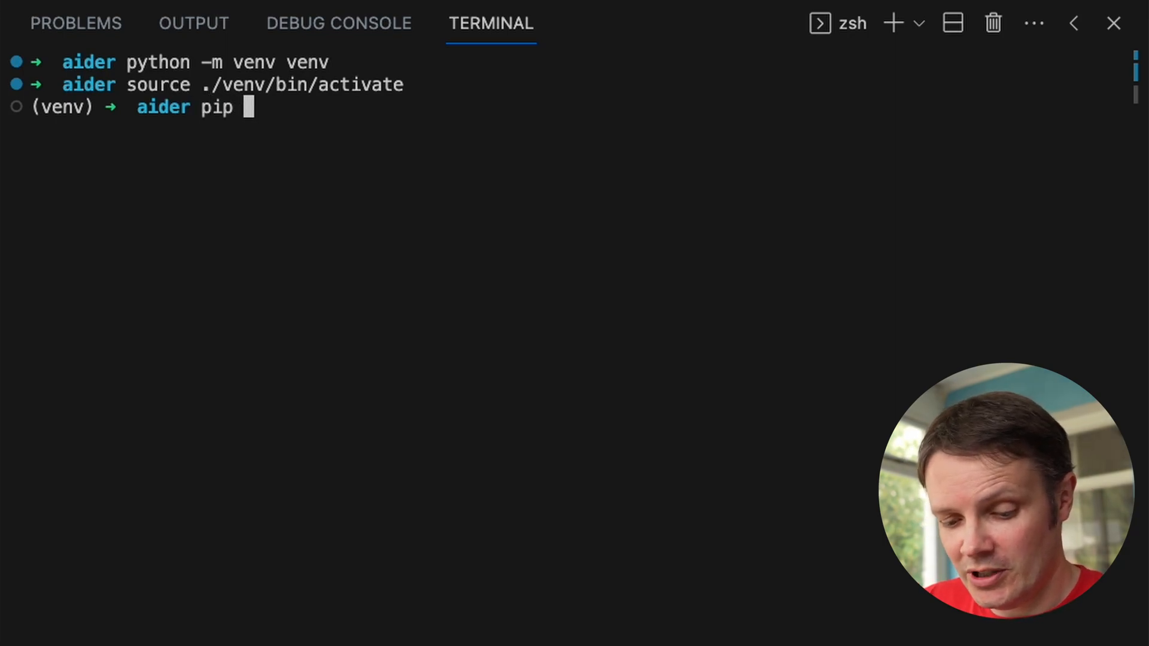
pyautogui.write('install a')
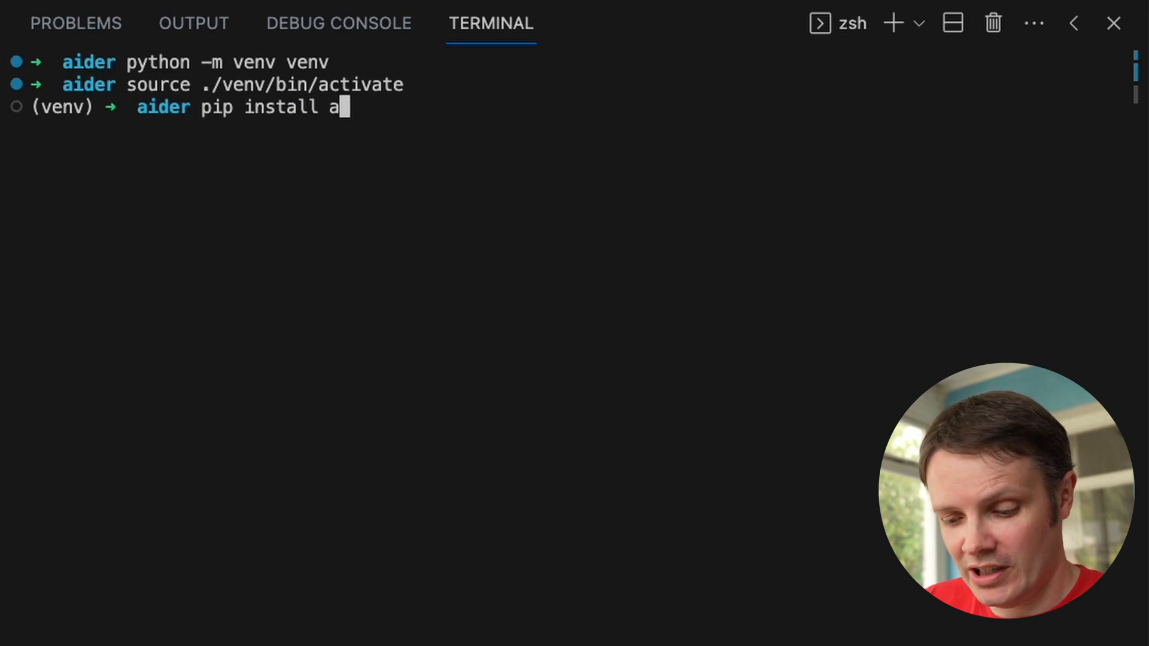
pyautogui.write('ider-chat')
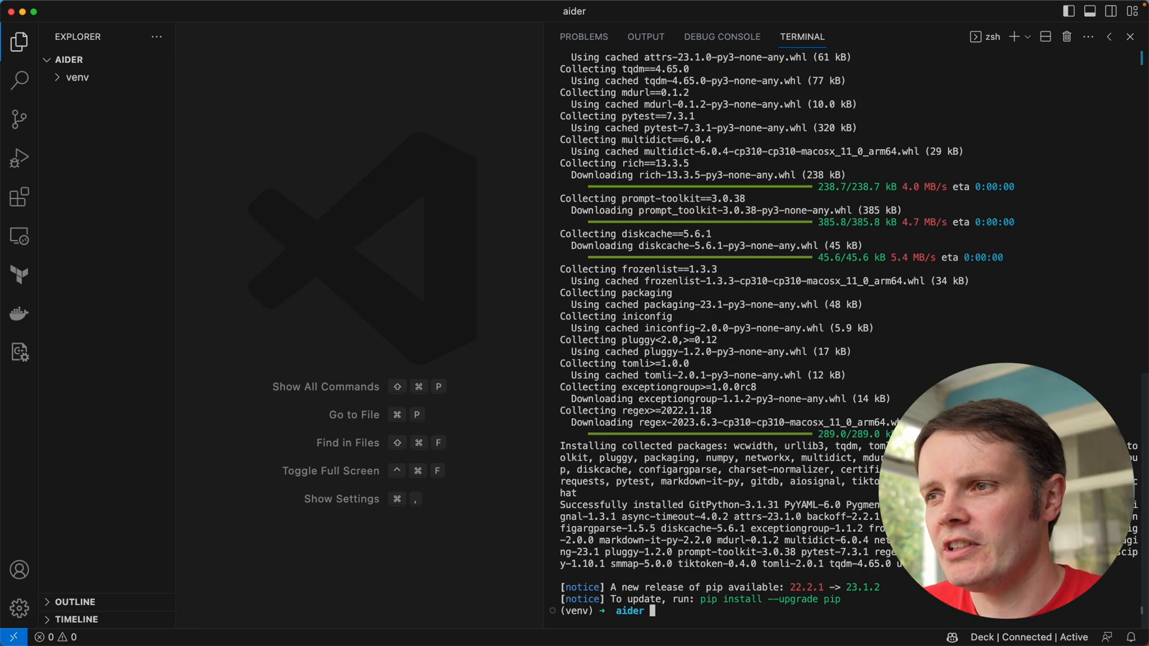
pyautogui.write('clea')
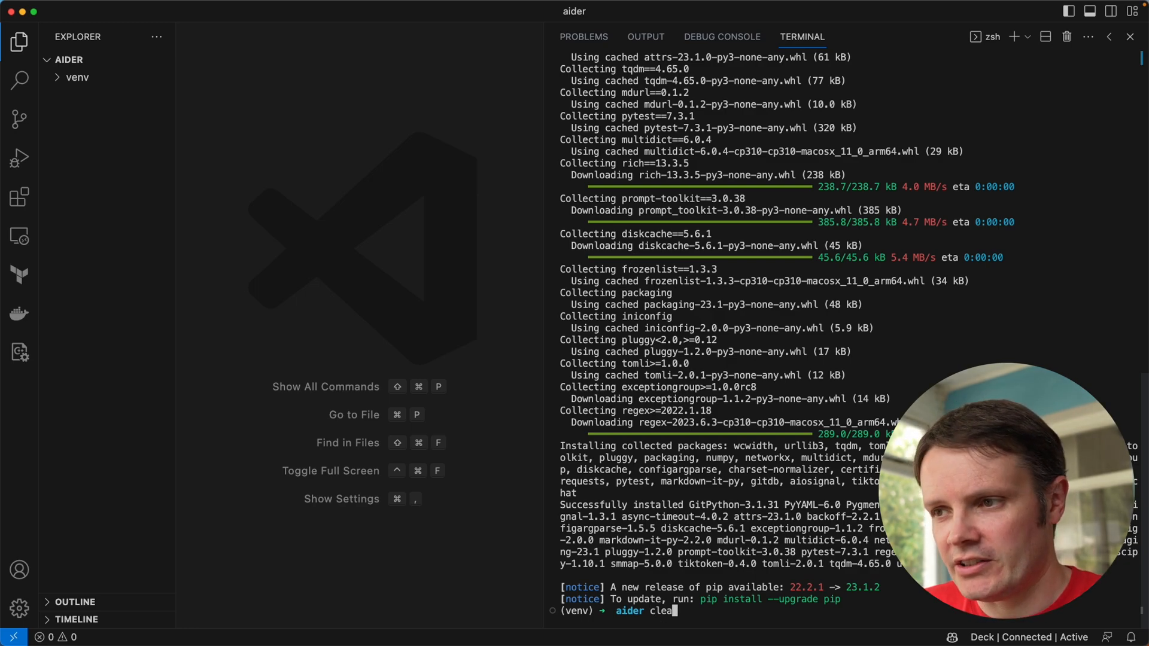
pyautogui.press('cmd+tab')
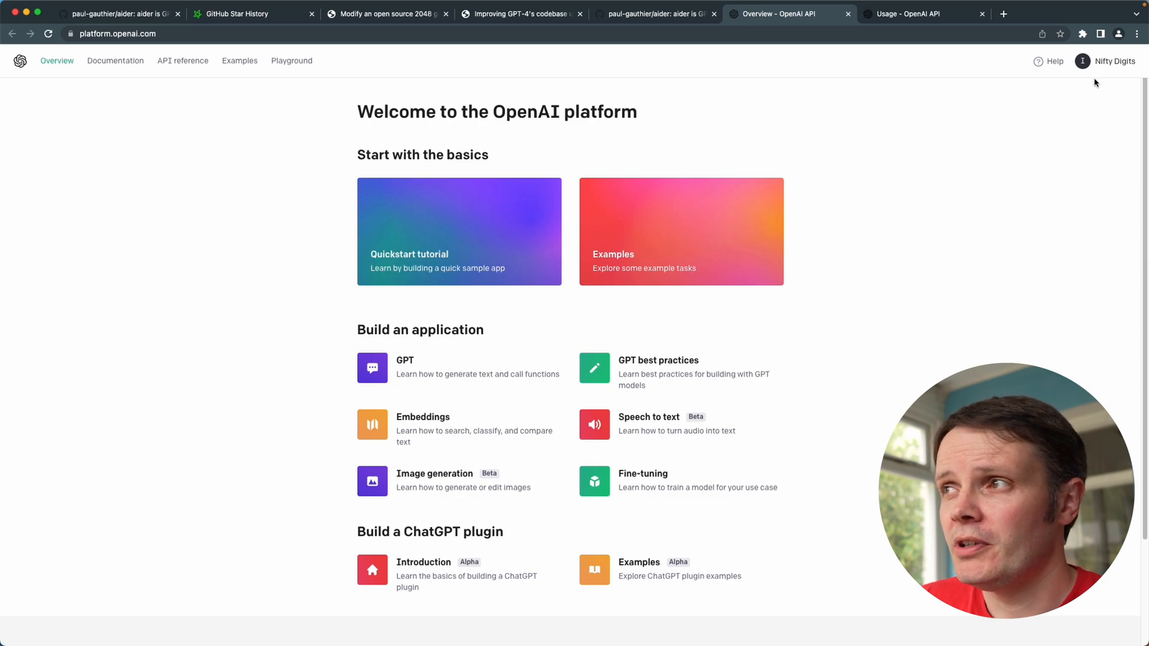
pyautogui.click(1082, 61)
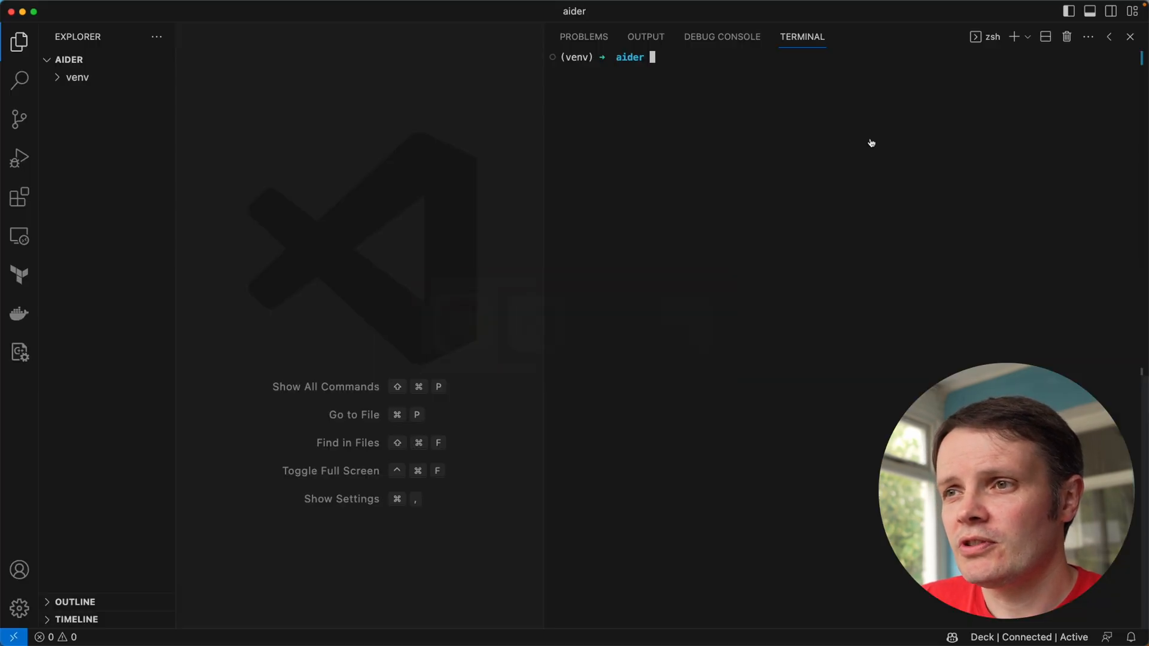
# Export OPENAI_API_KEY as an environment variable, then clear the terminal
pyautogui.write('export OPEN')
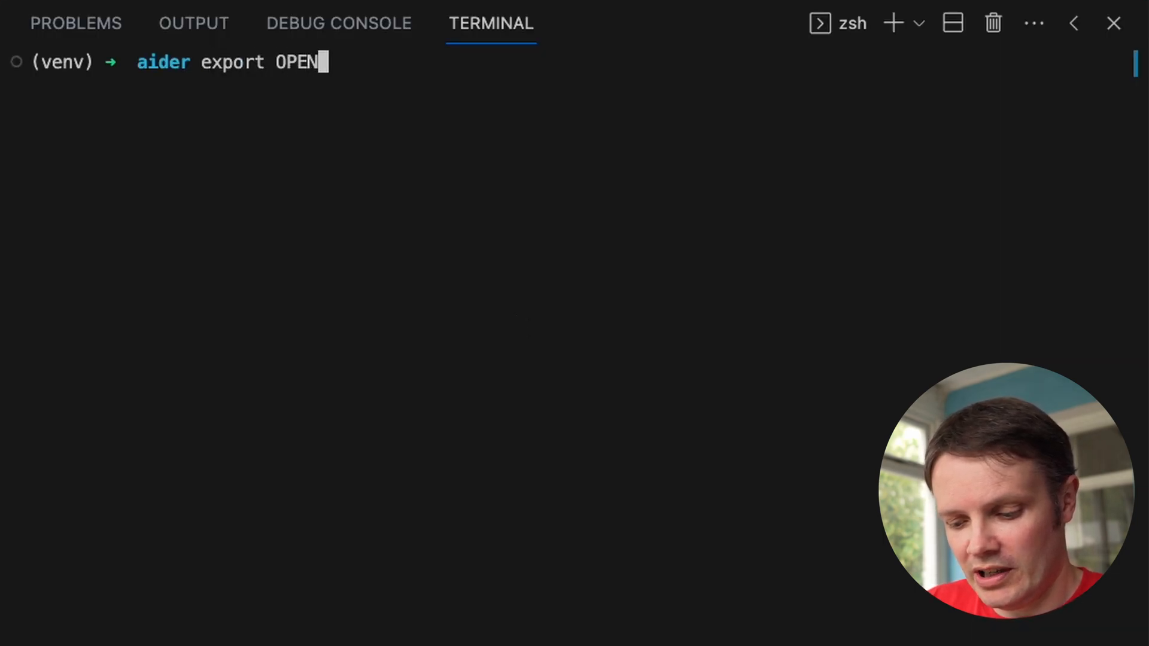
pyautogui.write('AI_')
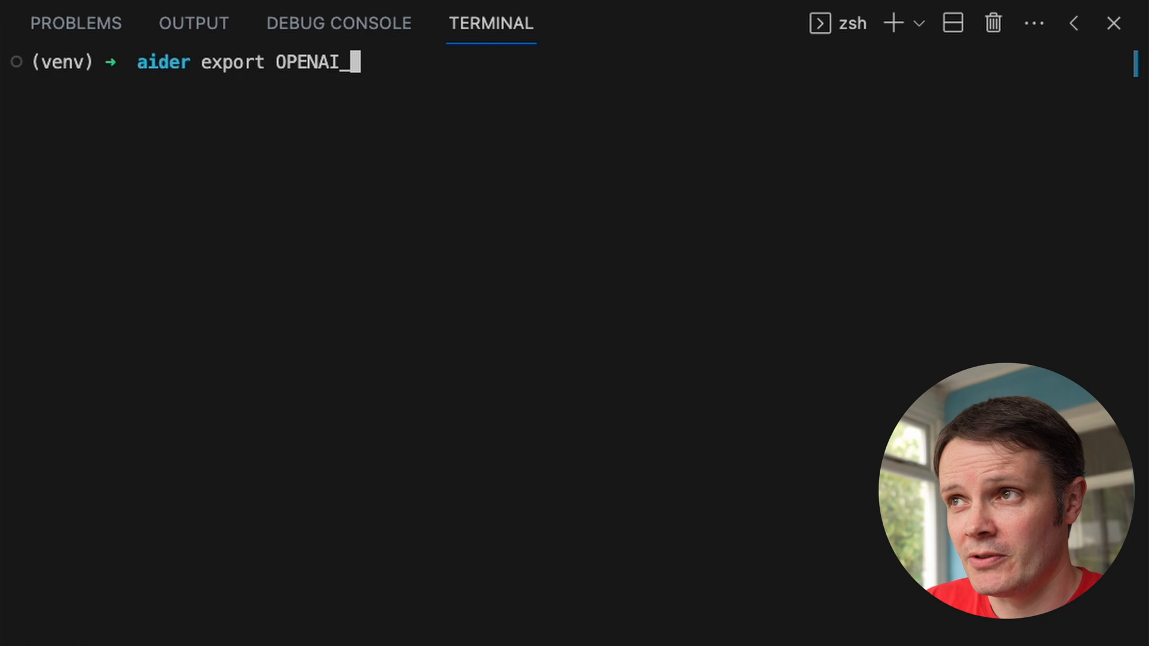
pyautogui.write('AP')
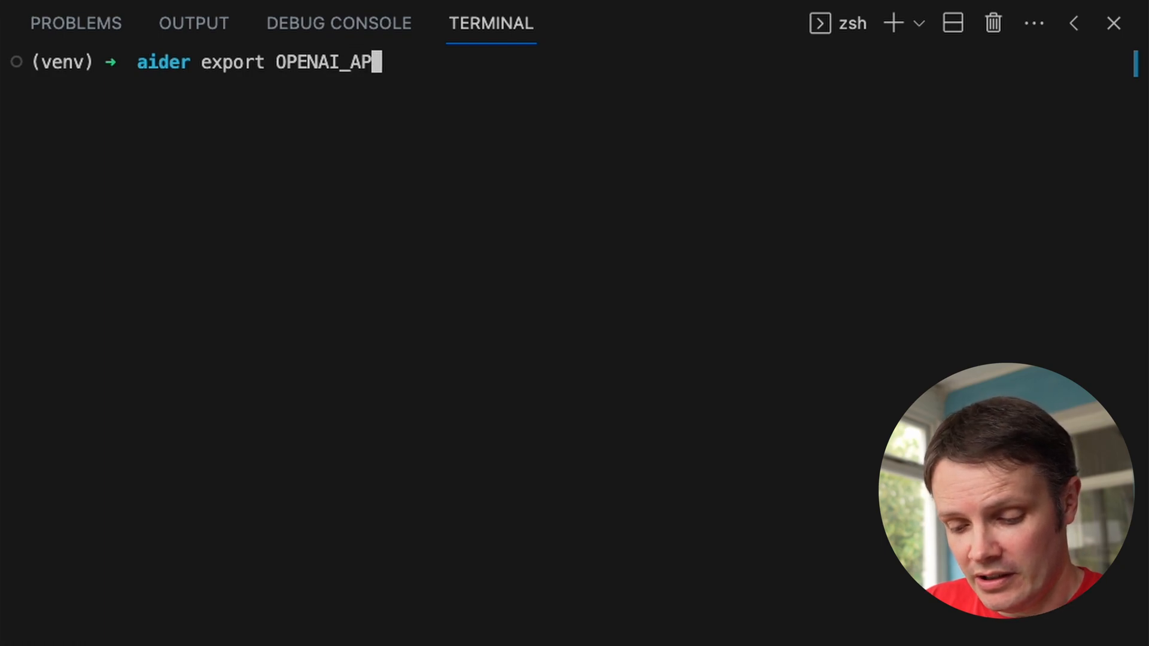
pyautogui.write('I_KEY=good-devs-dont-steal-keys')
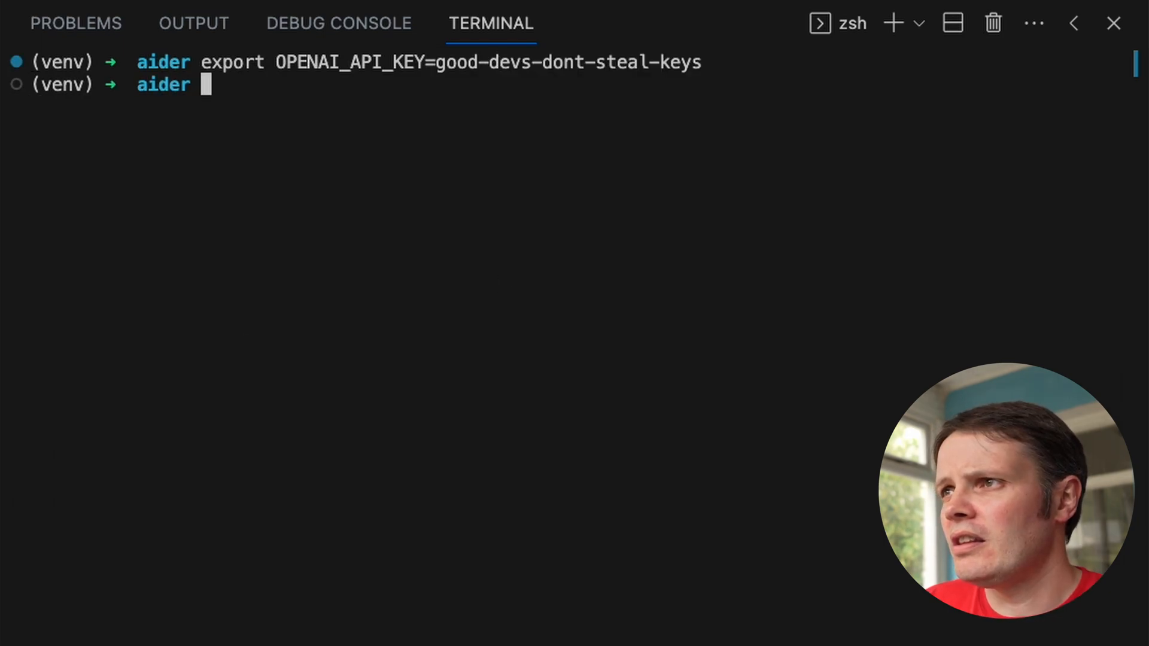
pyautogui.write('clea')
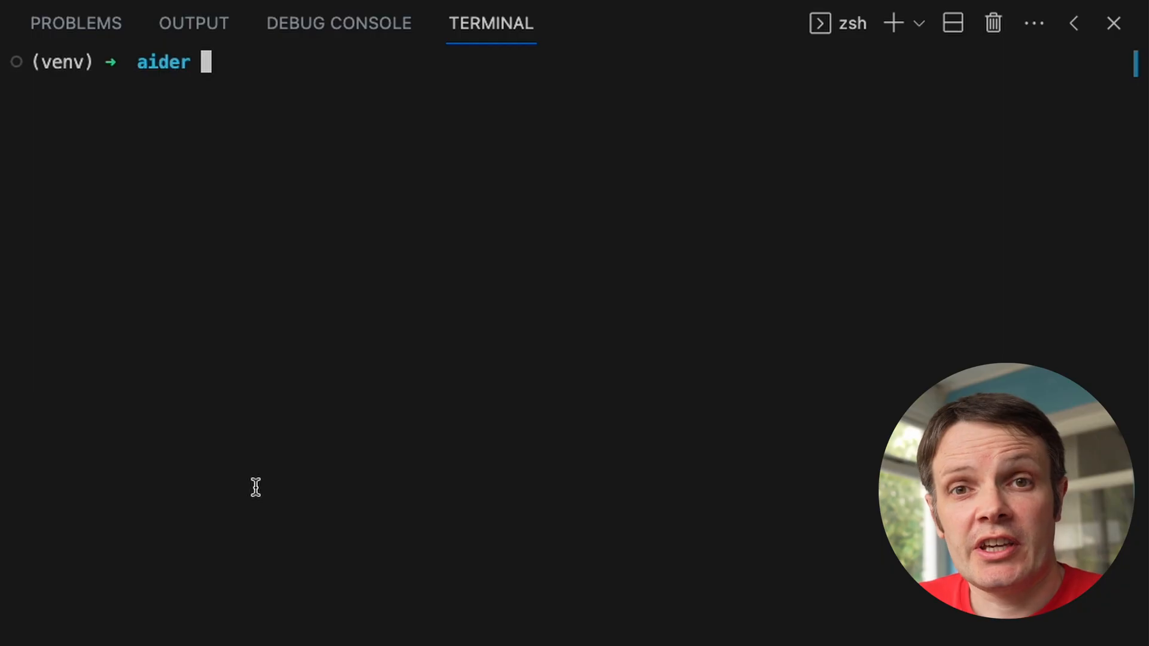
# Launch aider on app.py and ask it to 'make a fastapi api that serves dad jokes'
pyautogui.write('aider app.py')
pyautogui.write('make a f')
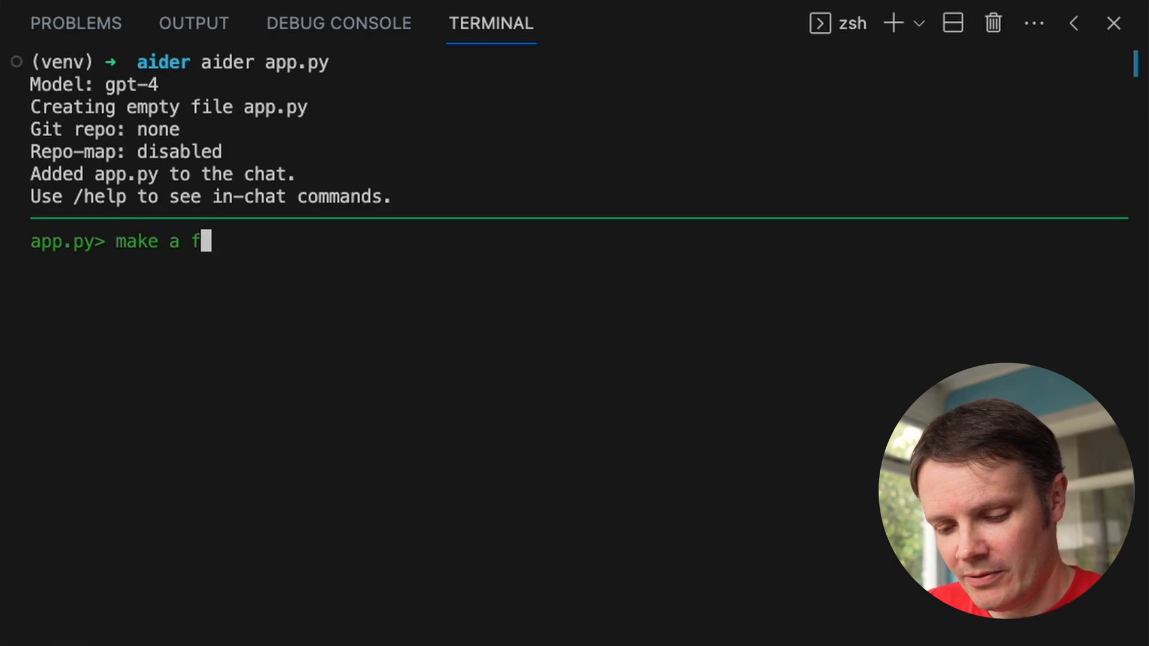
pyautogui.write('ast')
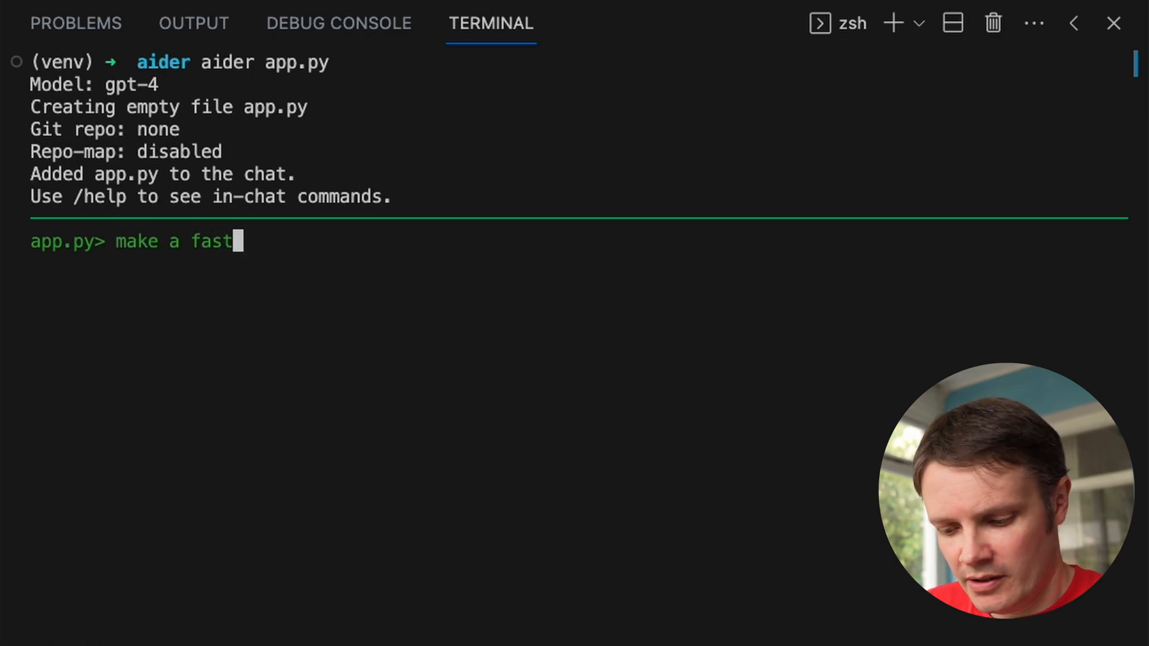
pyautogui.write('api api that')
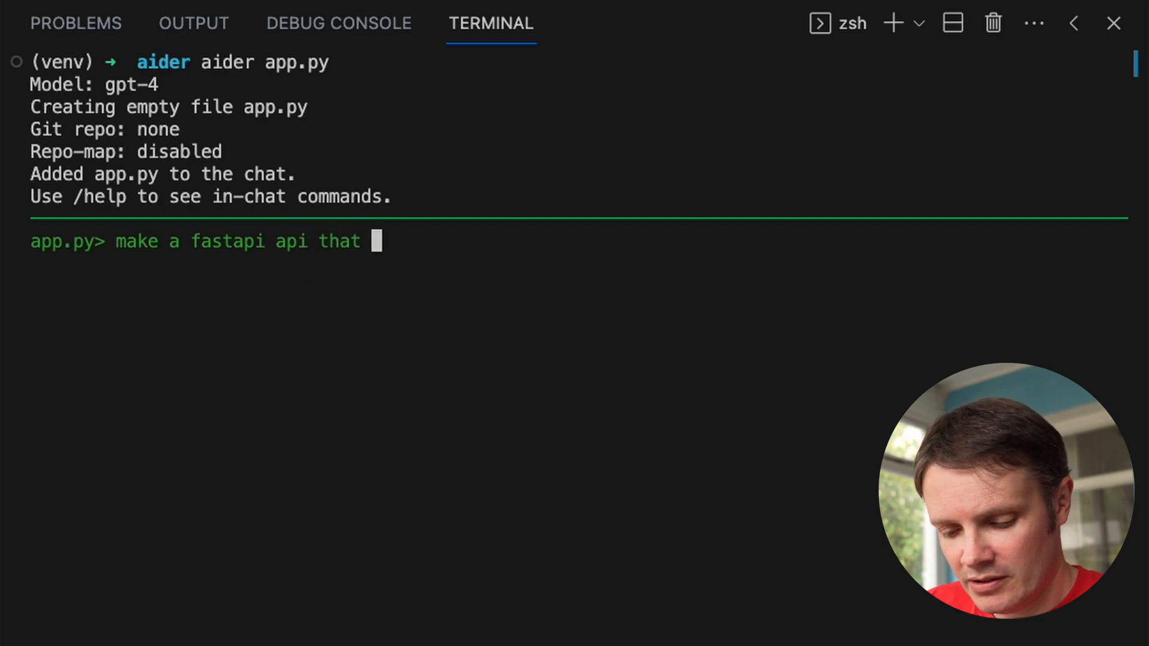
pyautogui.write('serves')
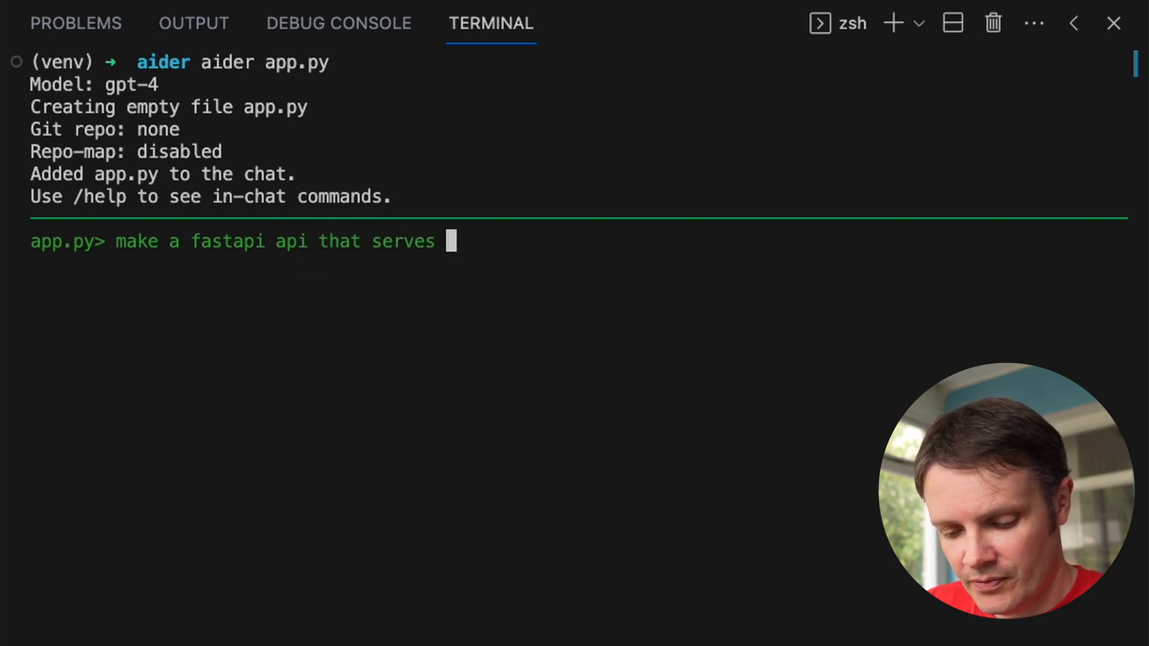
pyautogui.write('dad jokes')
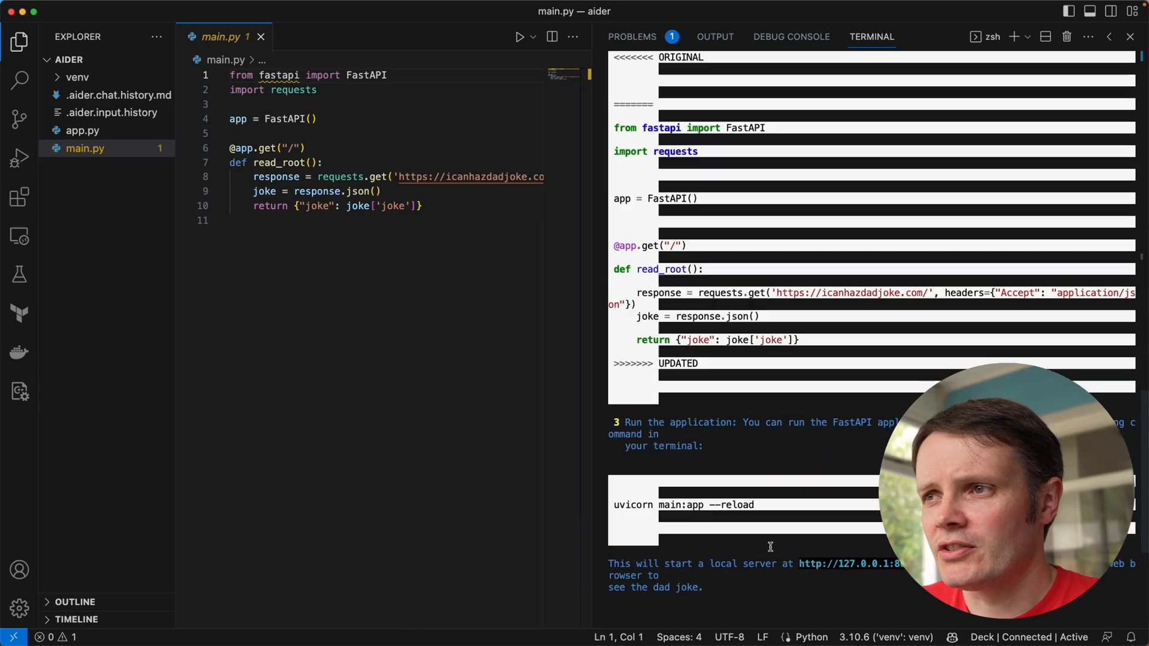
pyautogui.moveTo(594, 456)
pyautogui.write('deactivate')
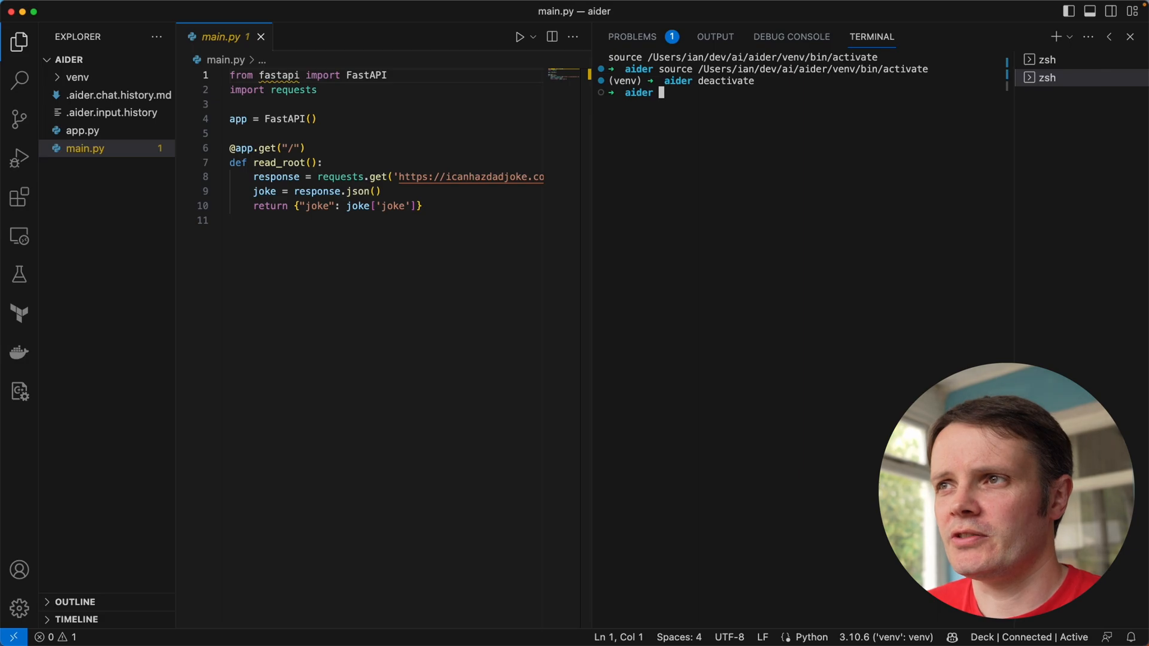
# Start the pip command to install packages into the new aider-project environment
pyautogui.write('pip install')
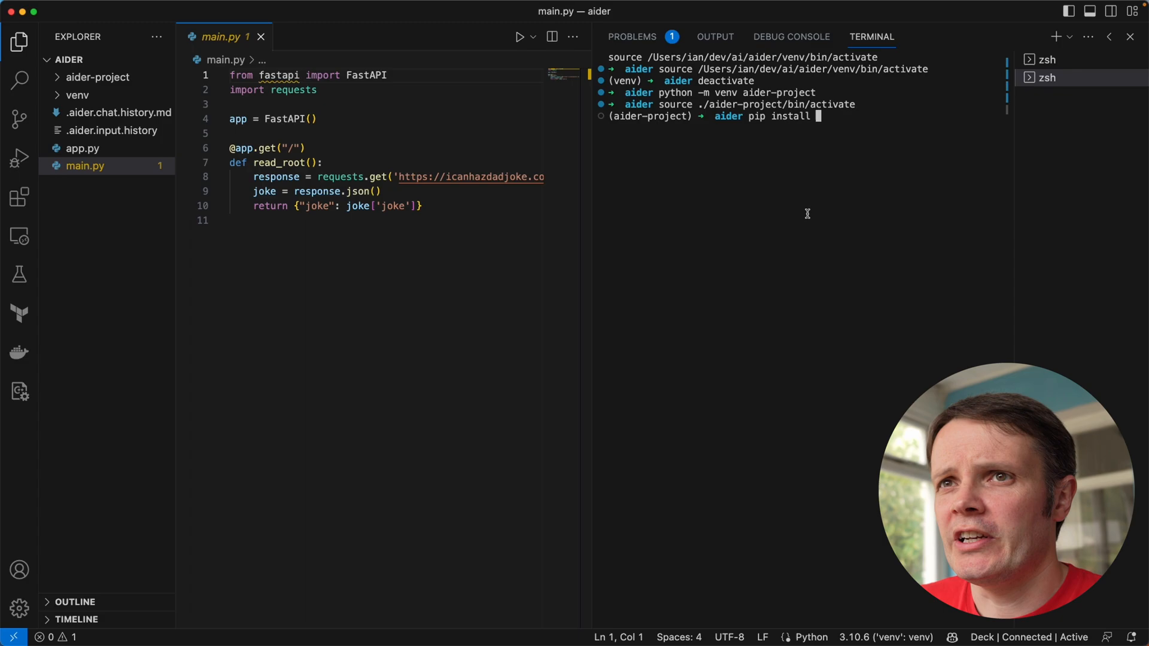
pyautogui.moveTo(801, 244)
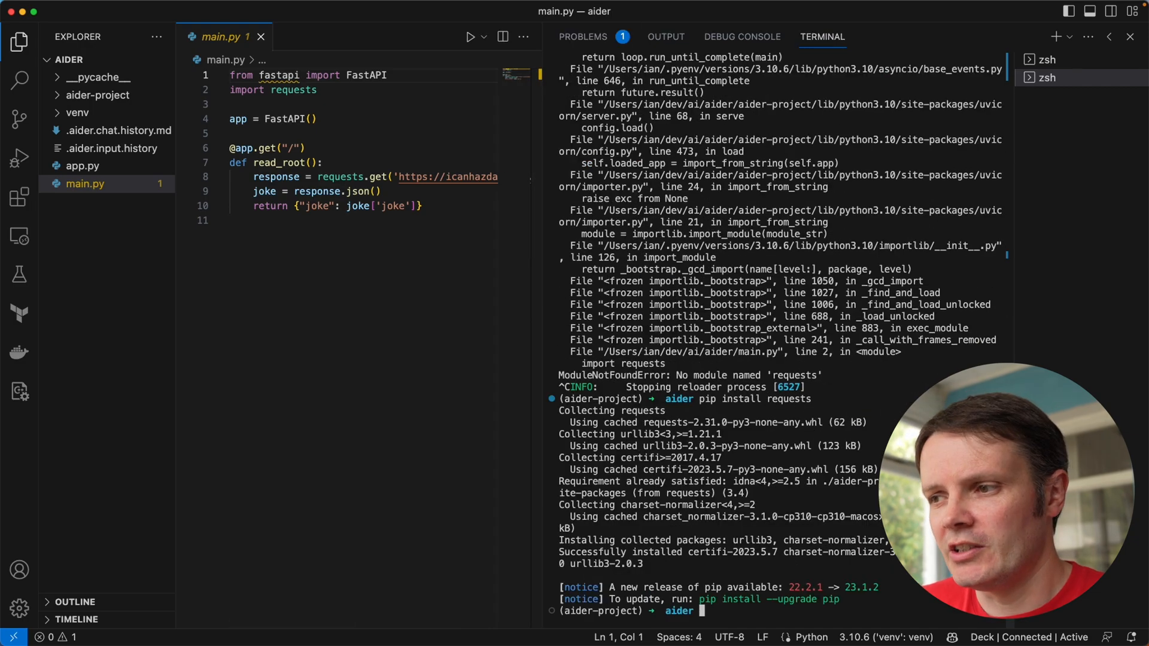
# Run the FastAPI app with uvicorn main:app --reload, then stop it with Ctrl+C
pyautogui.write('uvicorn main:app --reload')
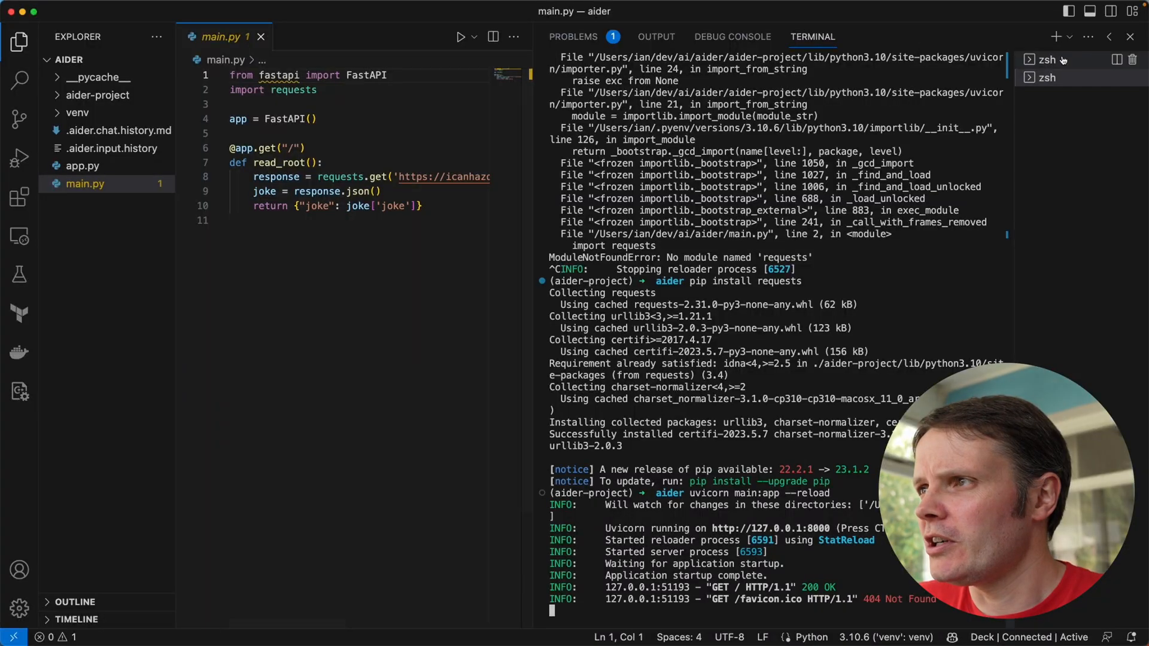
pyautogui.press('ctrl+c')
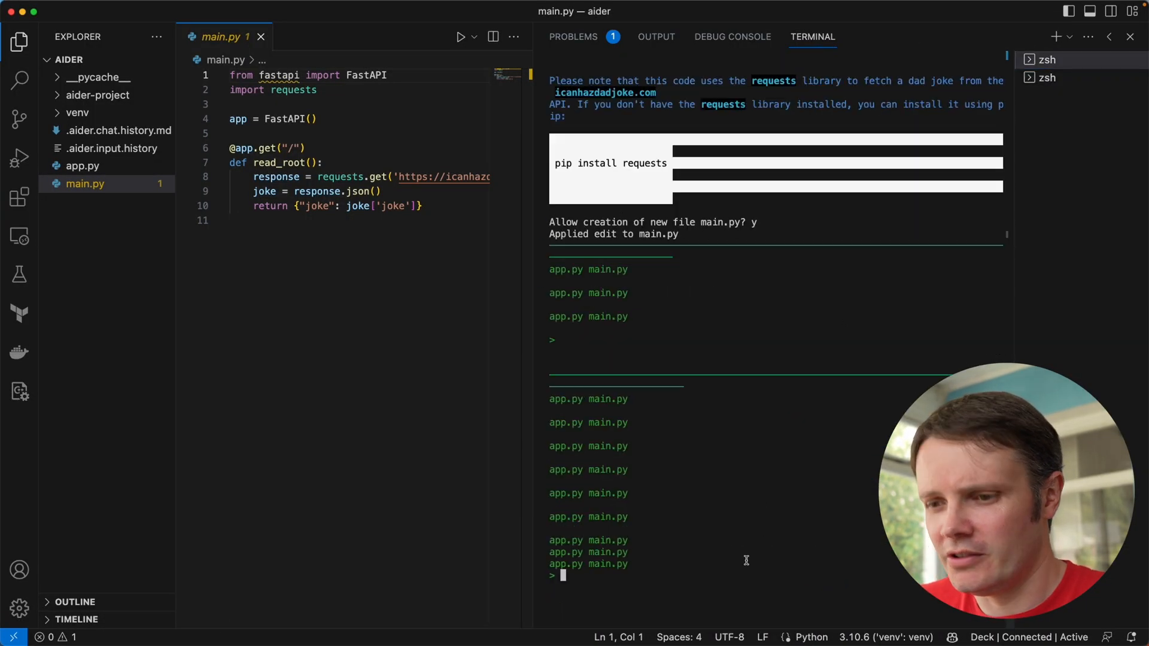
# Ask aider to add a requirements.txt file and view the created file
pyautogui.write('add a requirements')
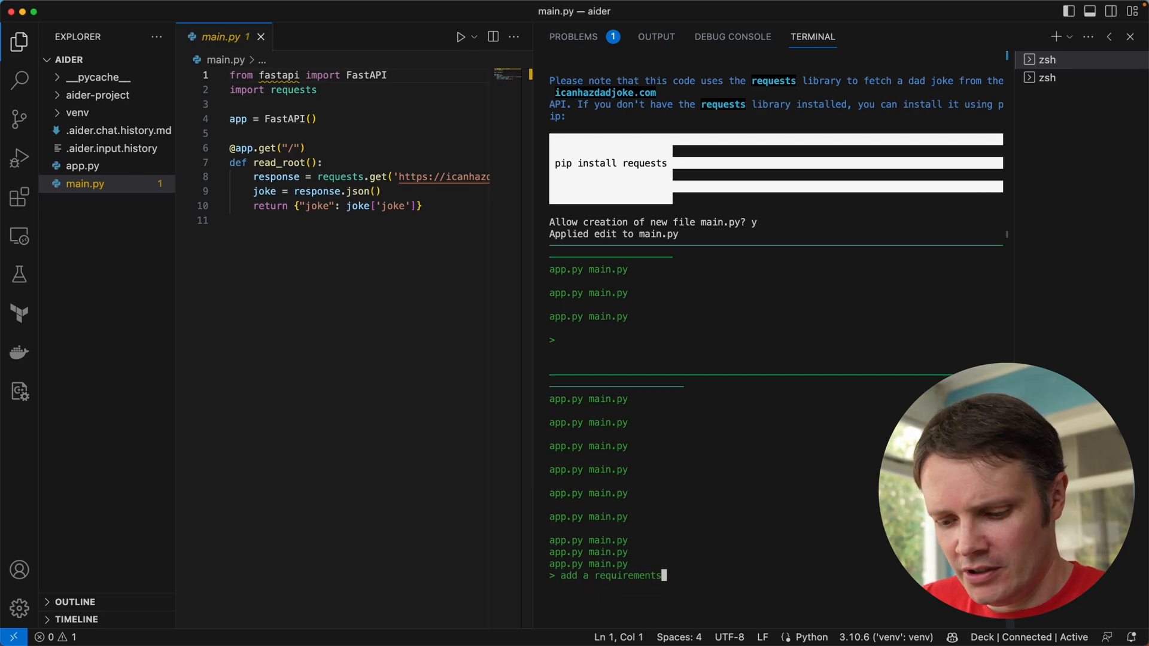
pyautogui.write('.txt for the project')
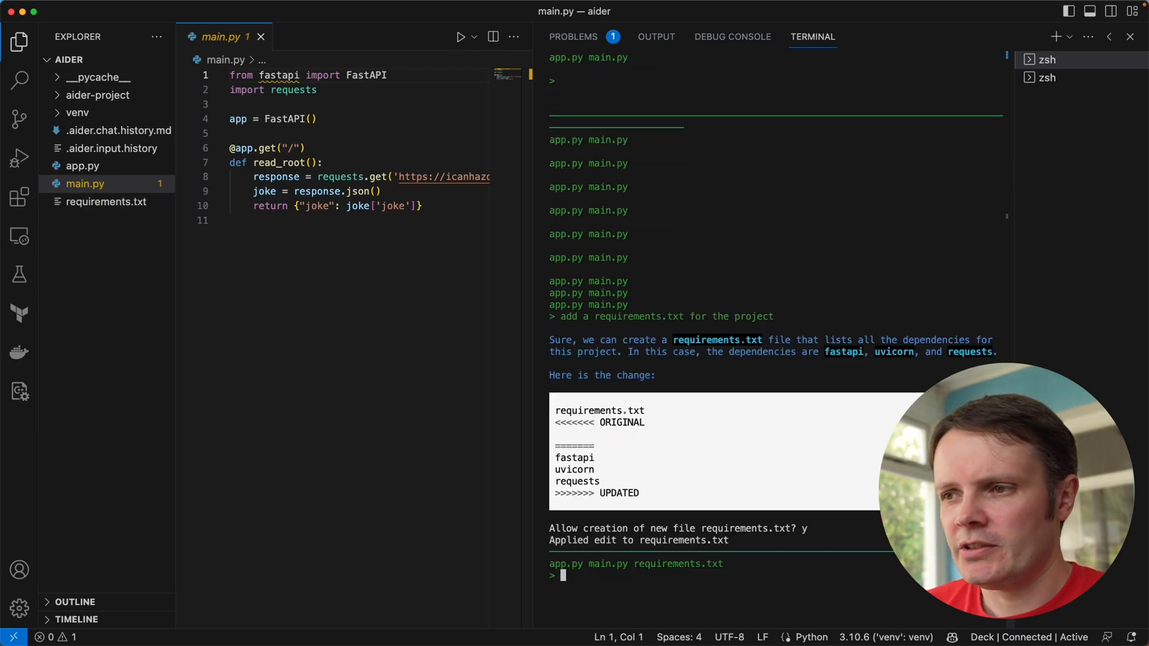
pyautogui.click(108, 201)
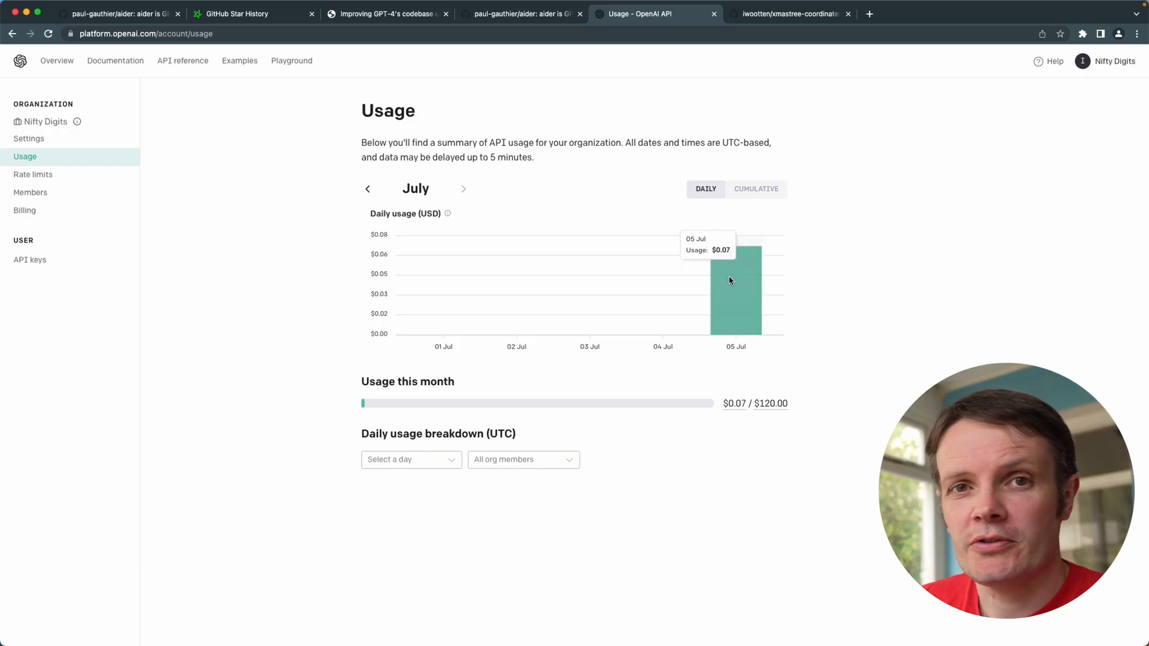
pyautogui.moveTo(711, 286)
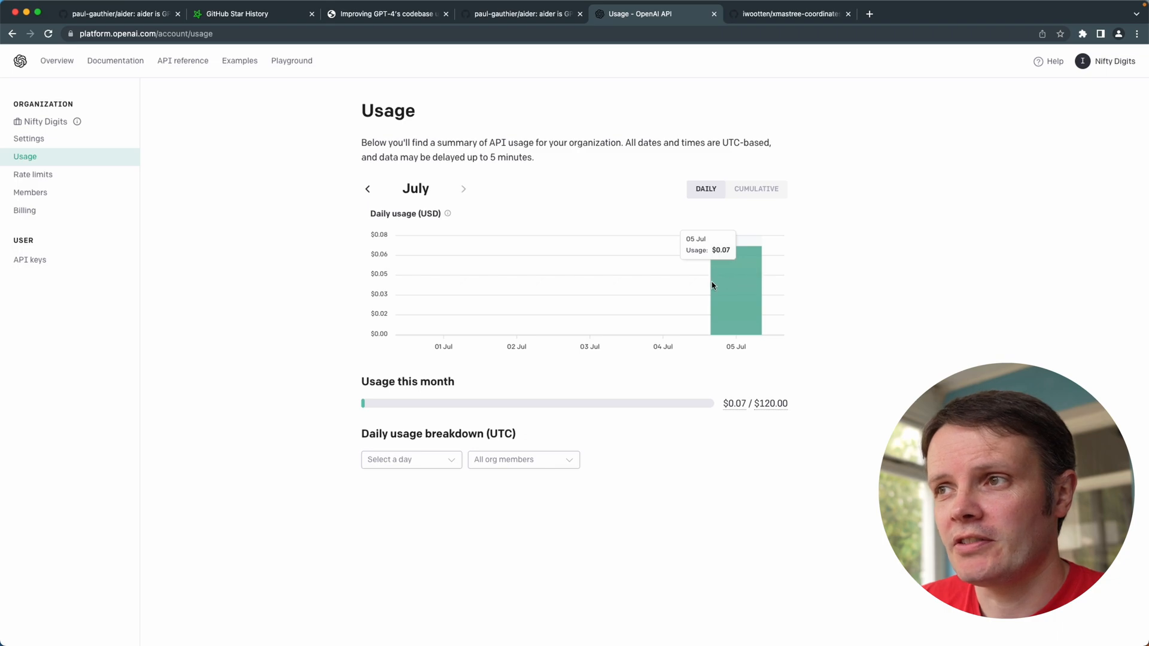
pyautogui.moveTo(738, 288)
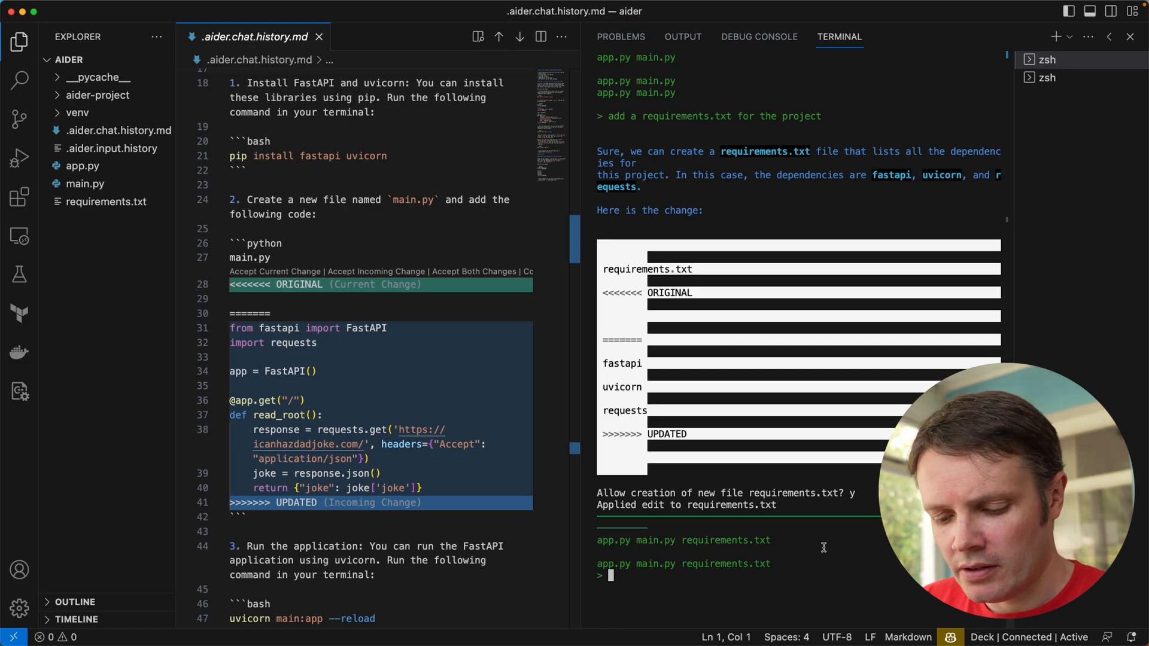
# Ask aider to read jokes from jokes.txt instead of a web request, review the diff and view main.py
pyautogui.write('get the jokes from a')
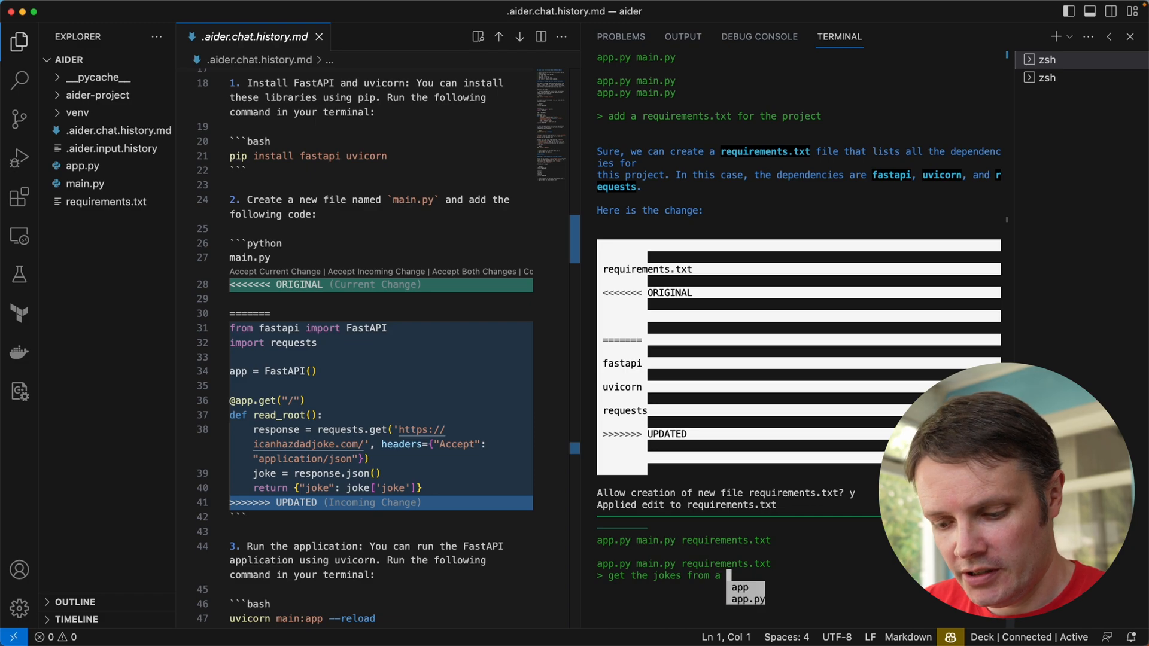
pyautogui.write('jokes.txt file rather than making a request')
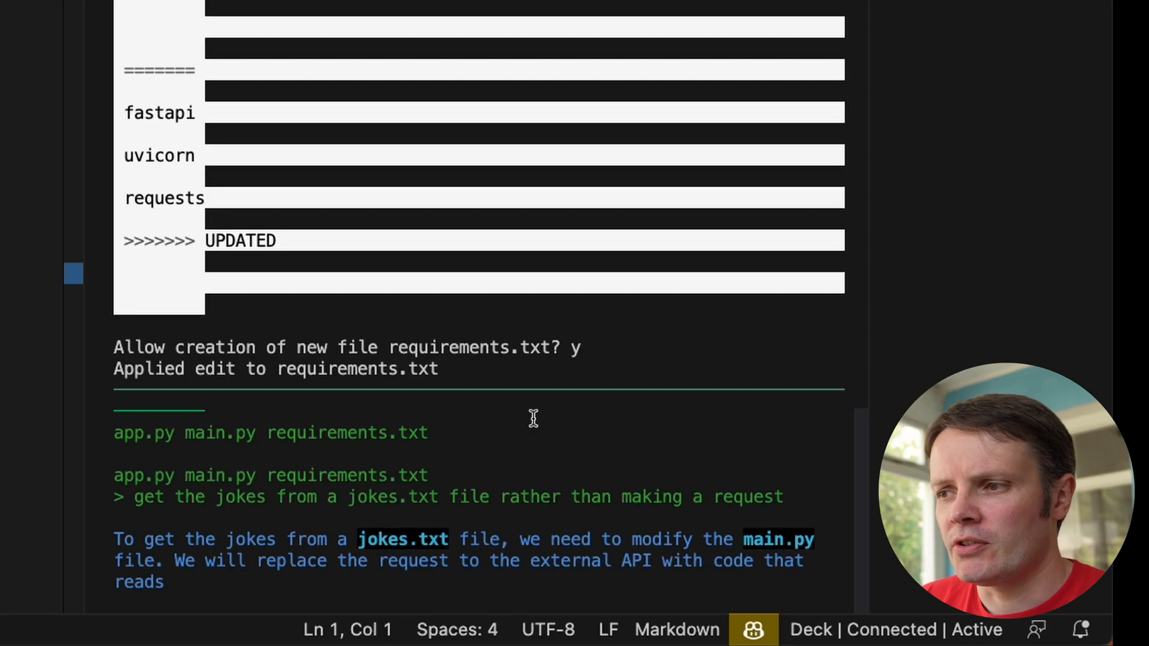
pyautogui.scroll(-3)
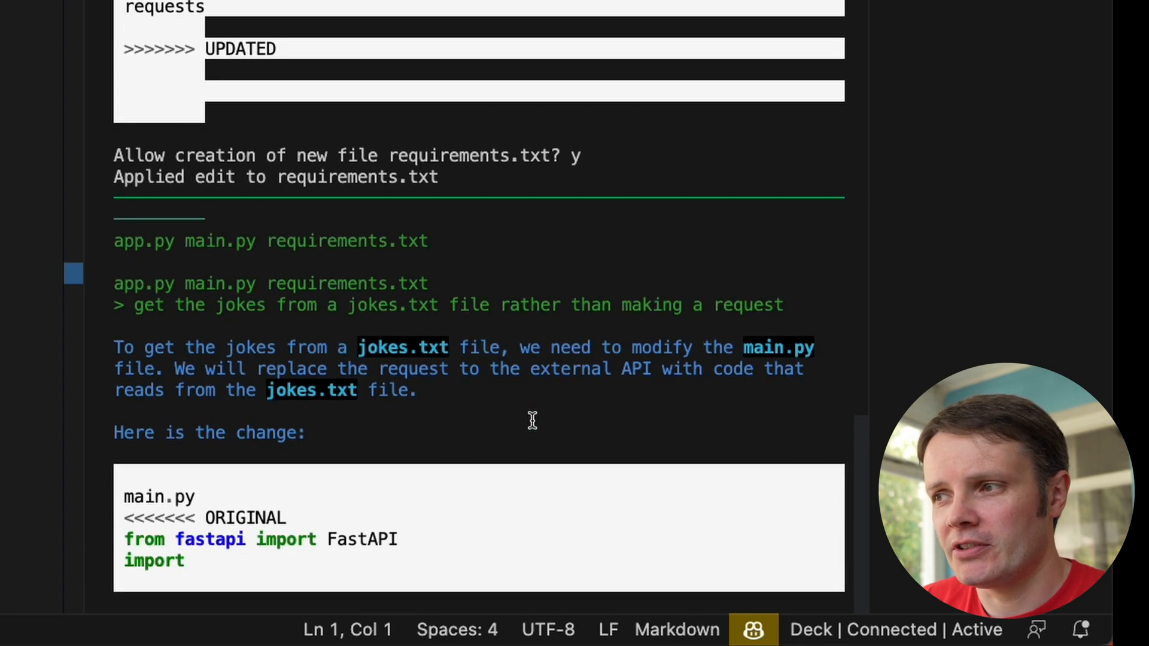
pyautogui.scroll(-3)
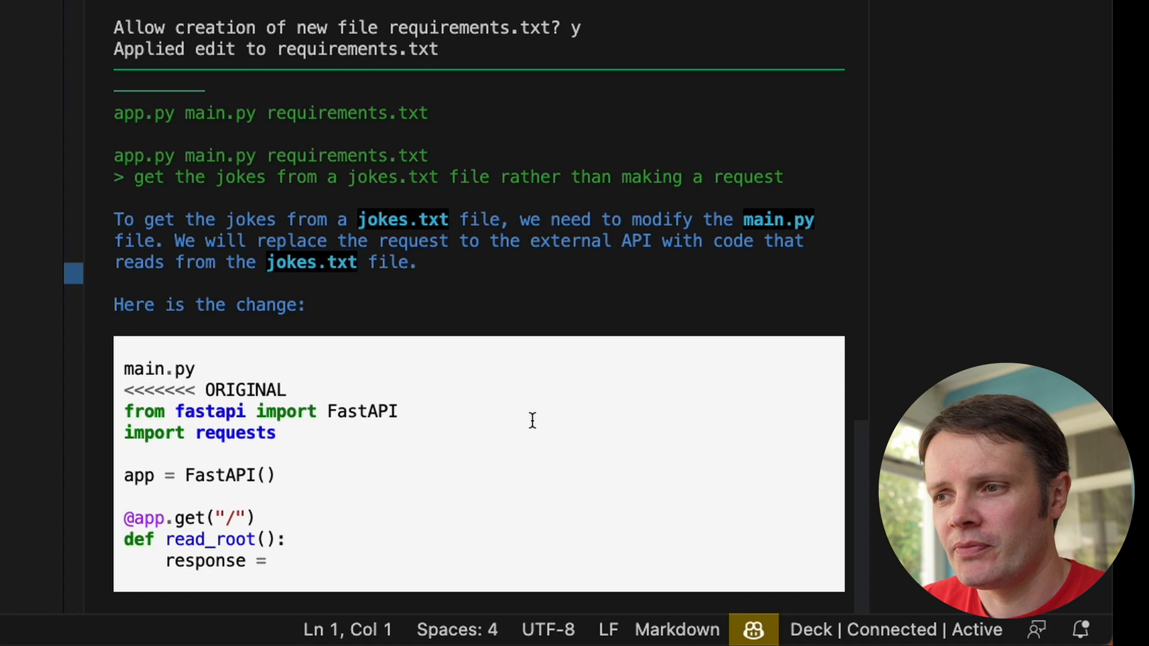
pyautogui.scroll(-3)
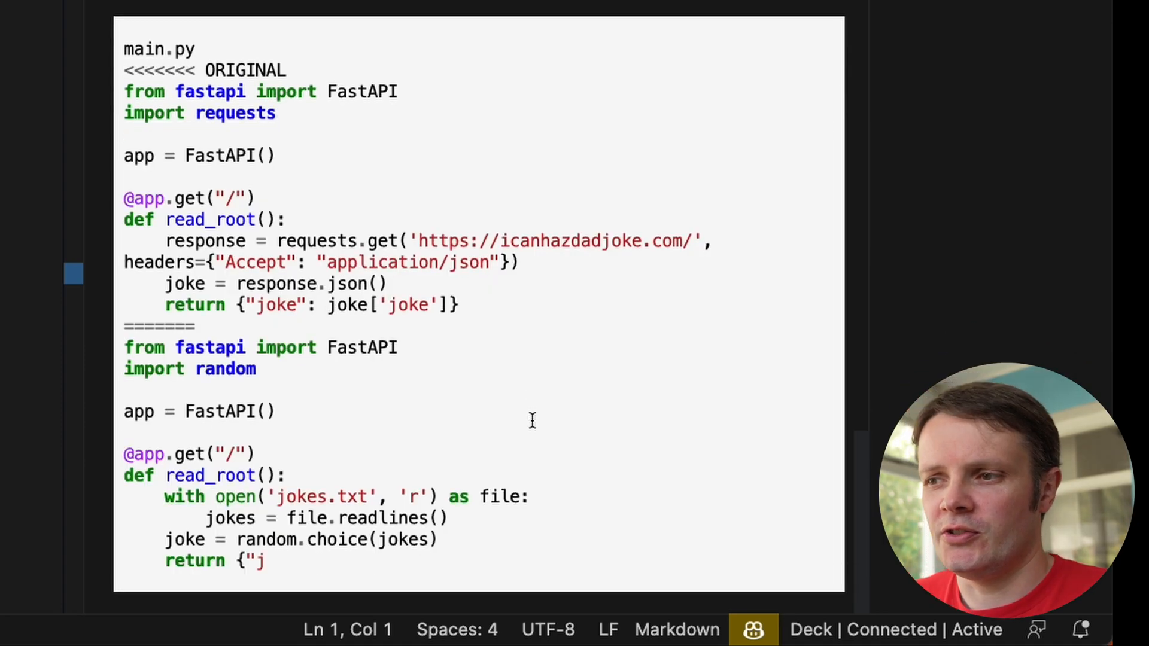
pyautogui.scroll(-3)
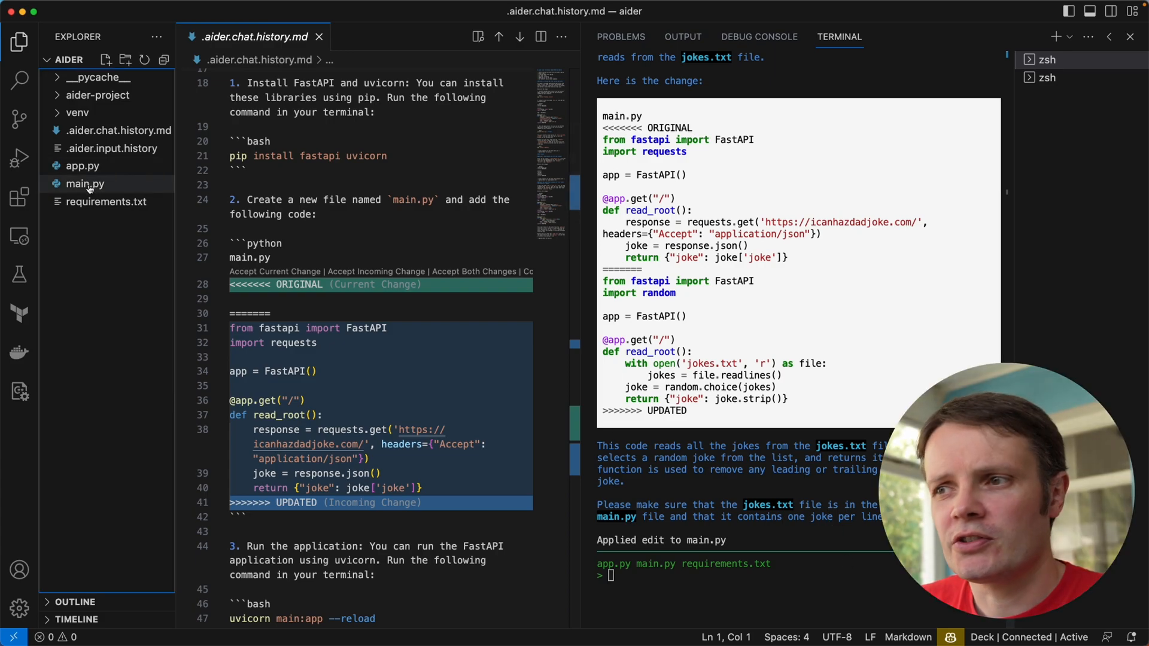
pyautogui.click(85, 184)
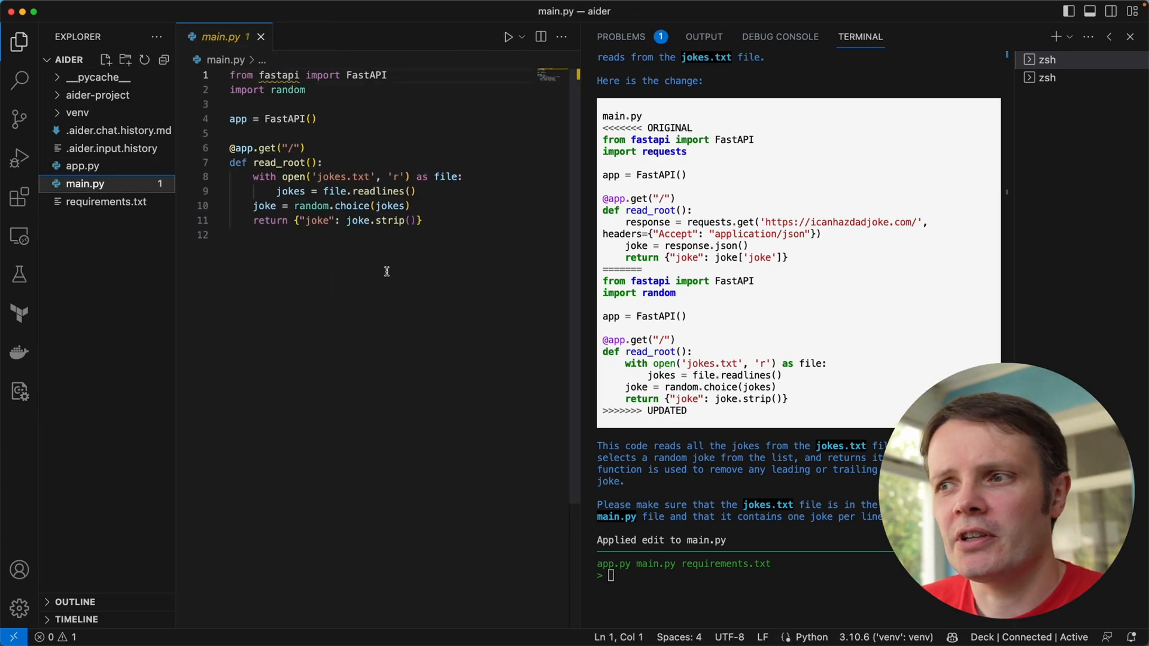
pyautogui.moveTo(397, 270)
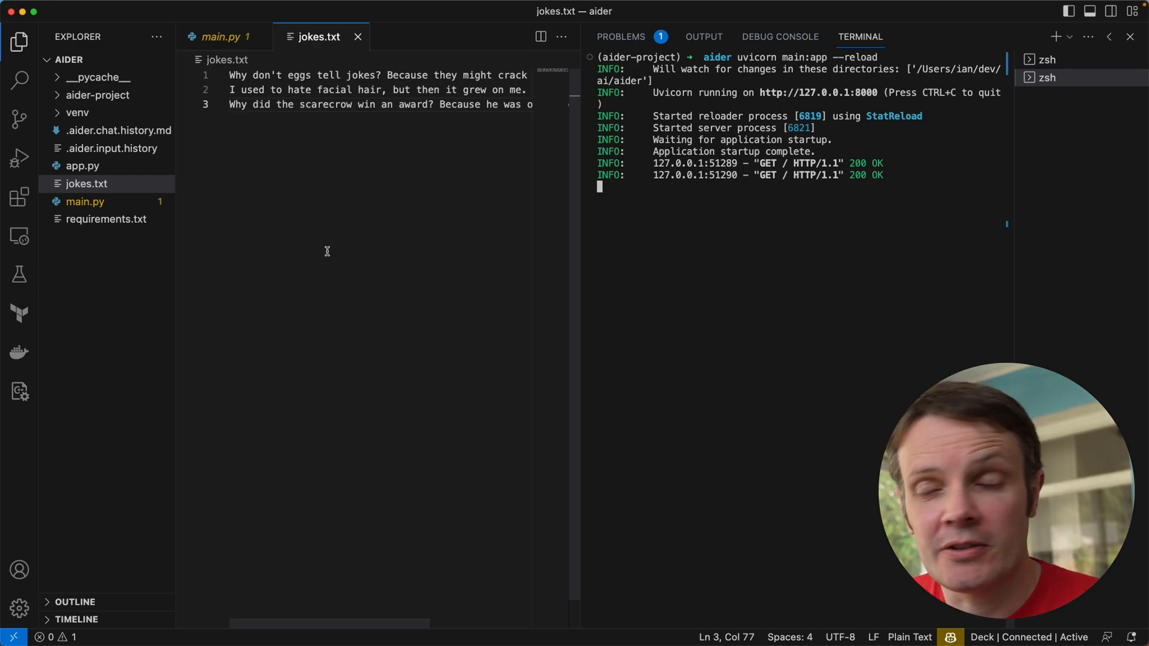
# Switch back to stop the running joke server
pyautogui.press('cmd+tab')
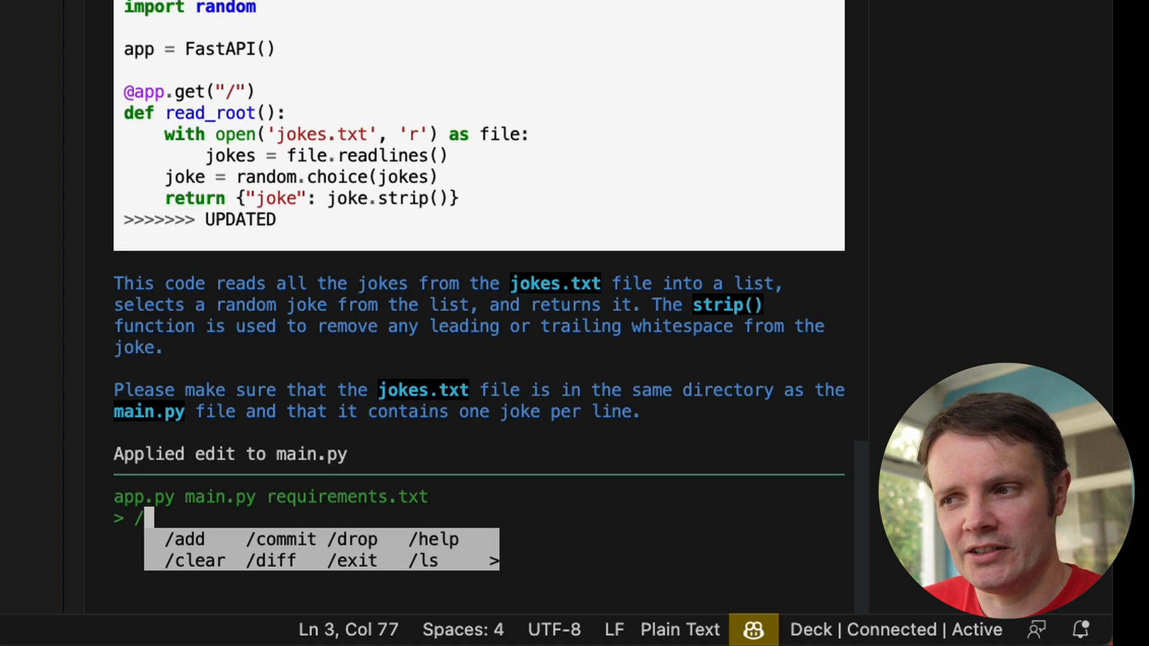
# Enter a command at the aider prompt and scroll through the listed chat files
pyautogui.write('add')
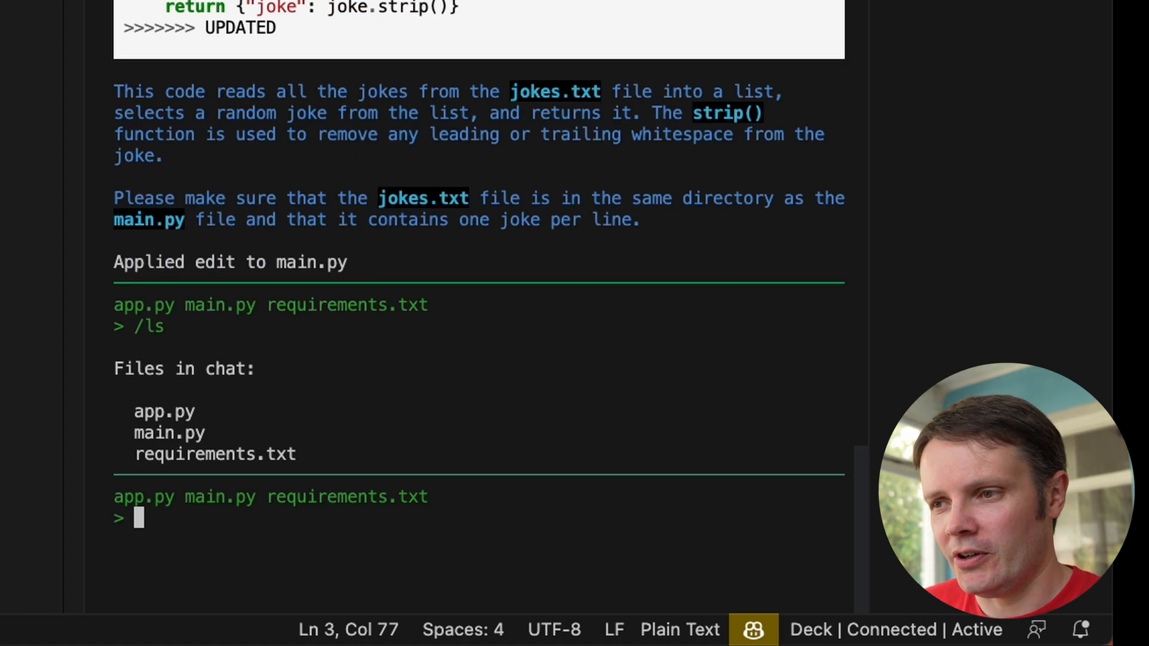
pyautogui.scroll(-3)
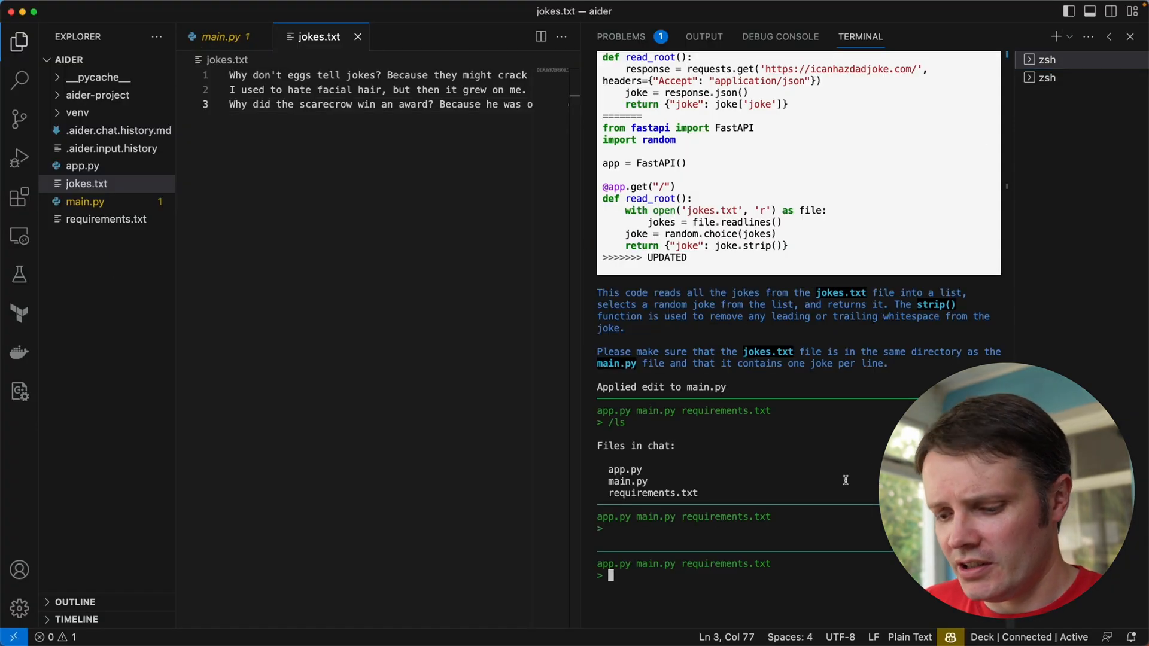
# Exit aider with /exit and deactivate the virtual environment in the other terminal
pyautogui.write('/exit')
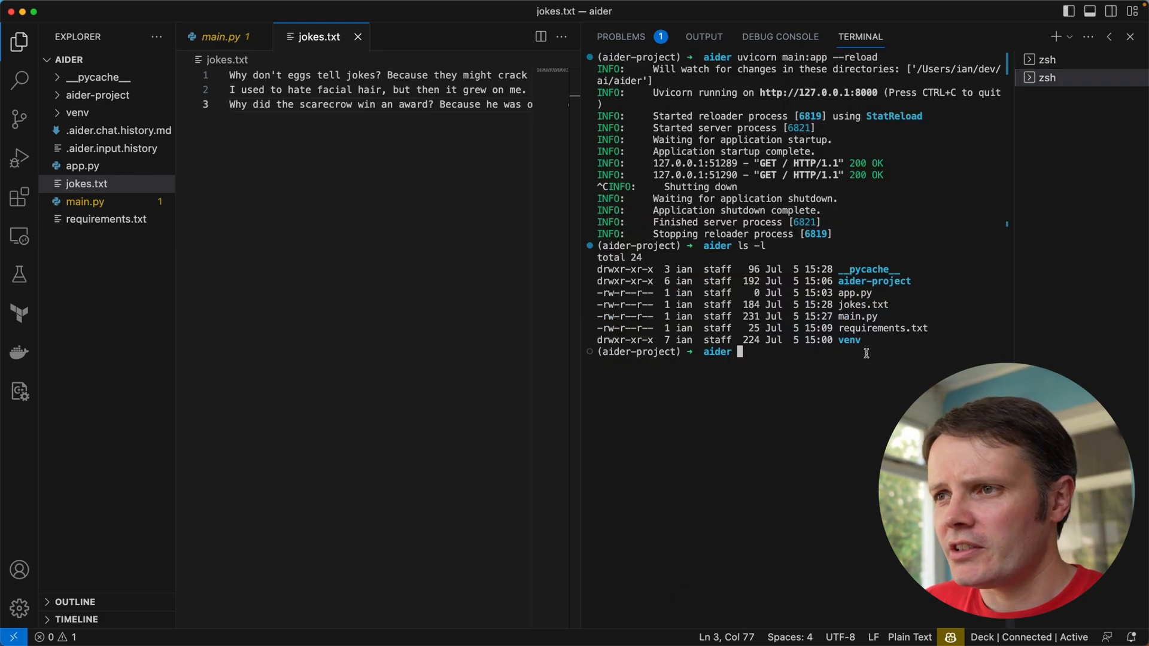
pyautogui.write('mv')
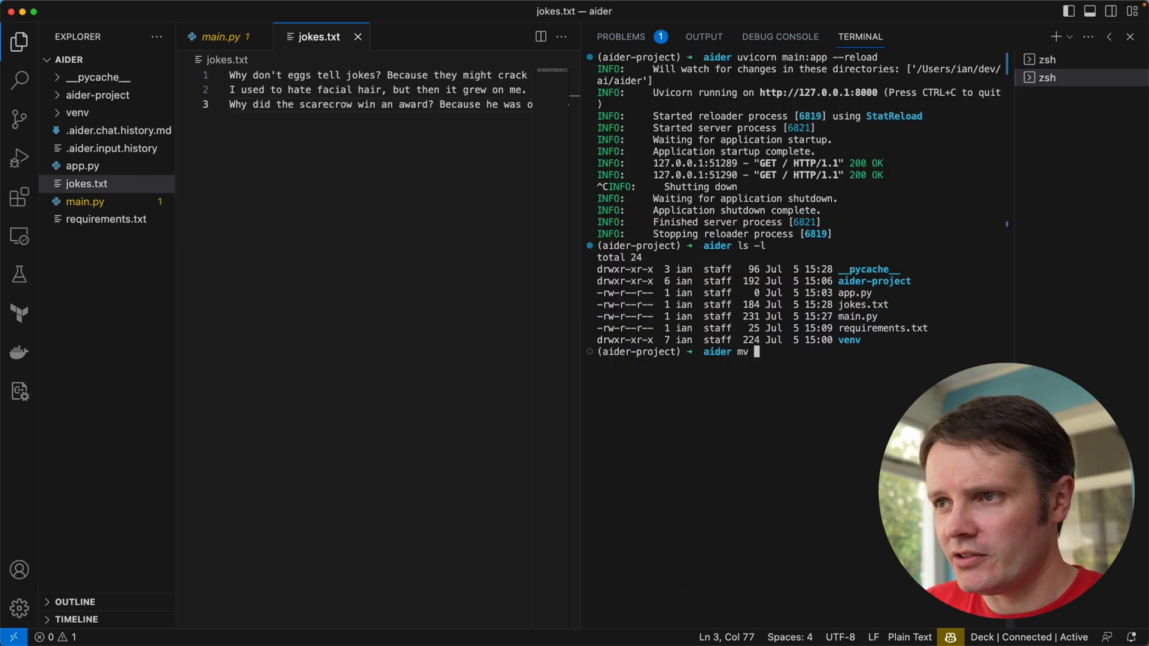
pyautogui.press('Backspace')
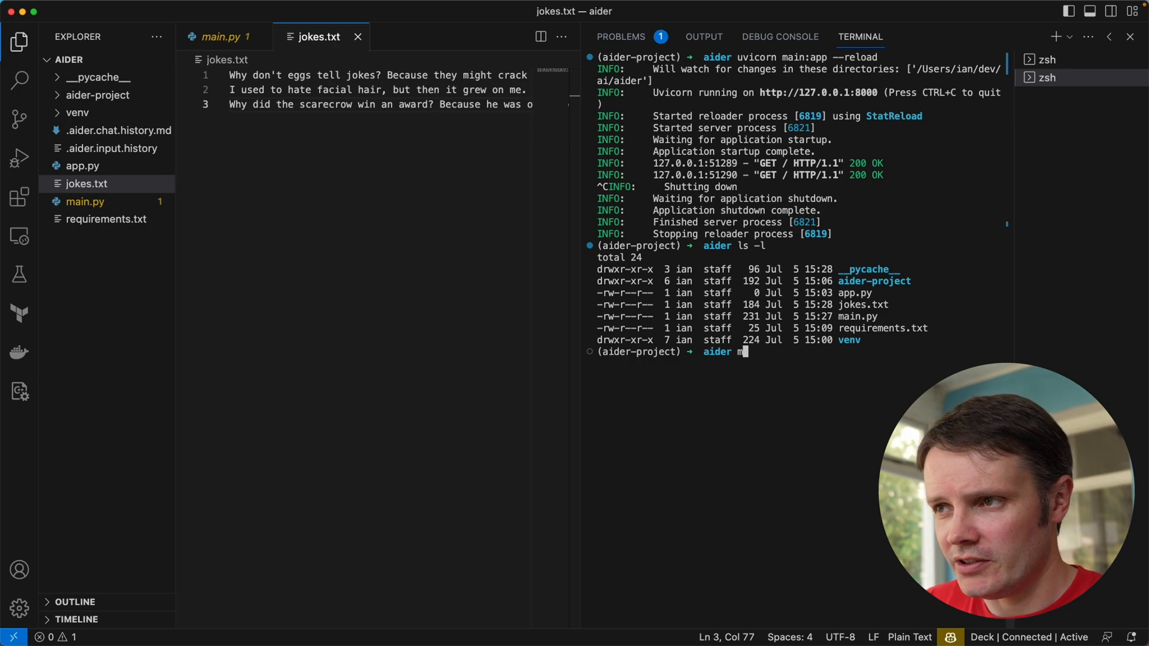
pyautogui.write('deactivate')
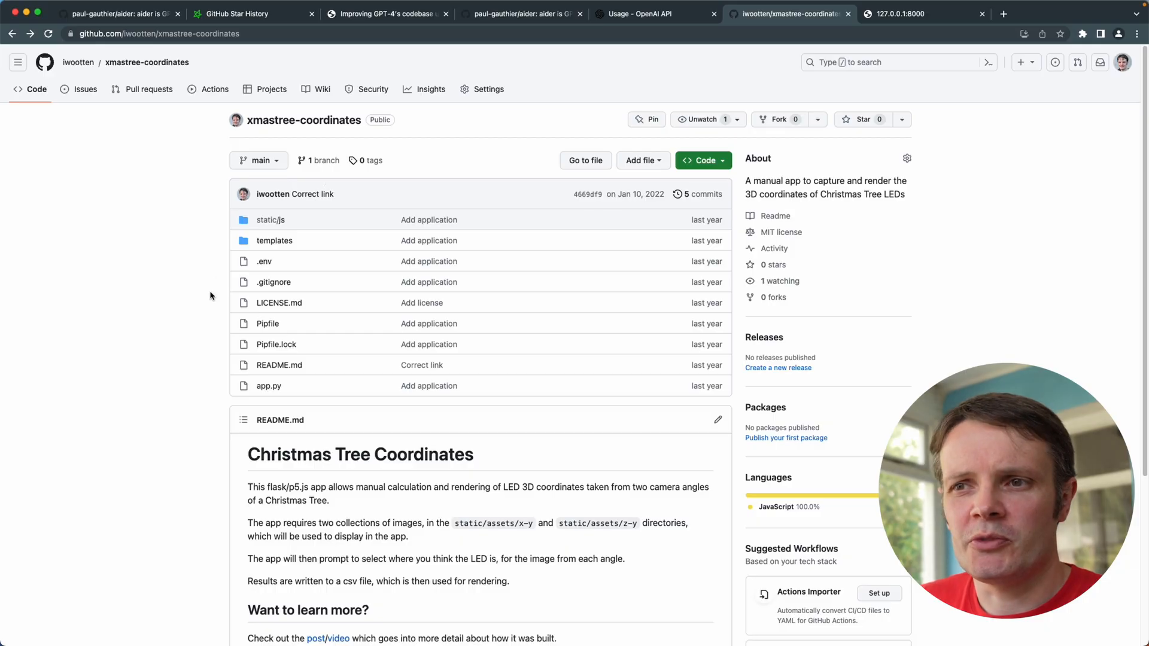
# Scroll down the xmastree-coordinates repository page on GitHub to view its files and README
pyautogui.scroll(-3)
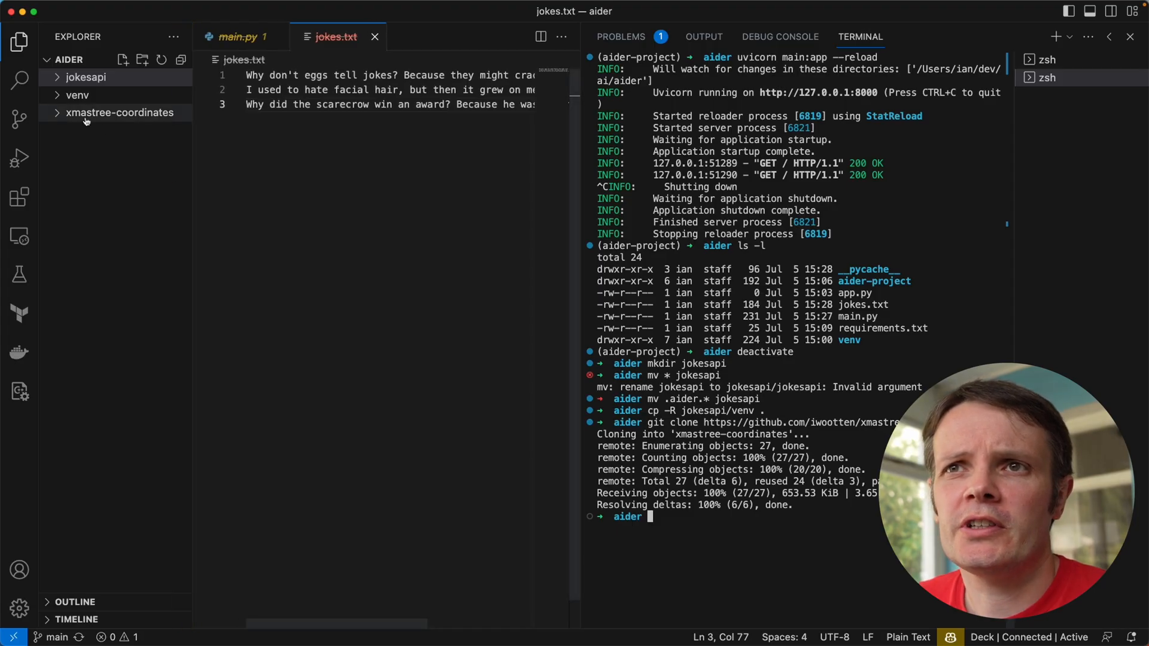
# Expand the cloned xmastree-coordinates folder in Explorer and view its Pipfile
pyautogui.click(122, 113)
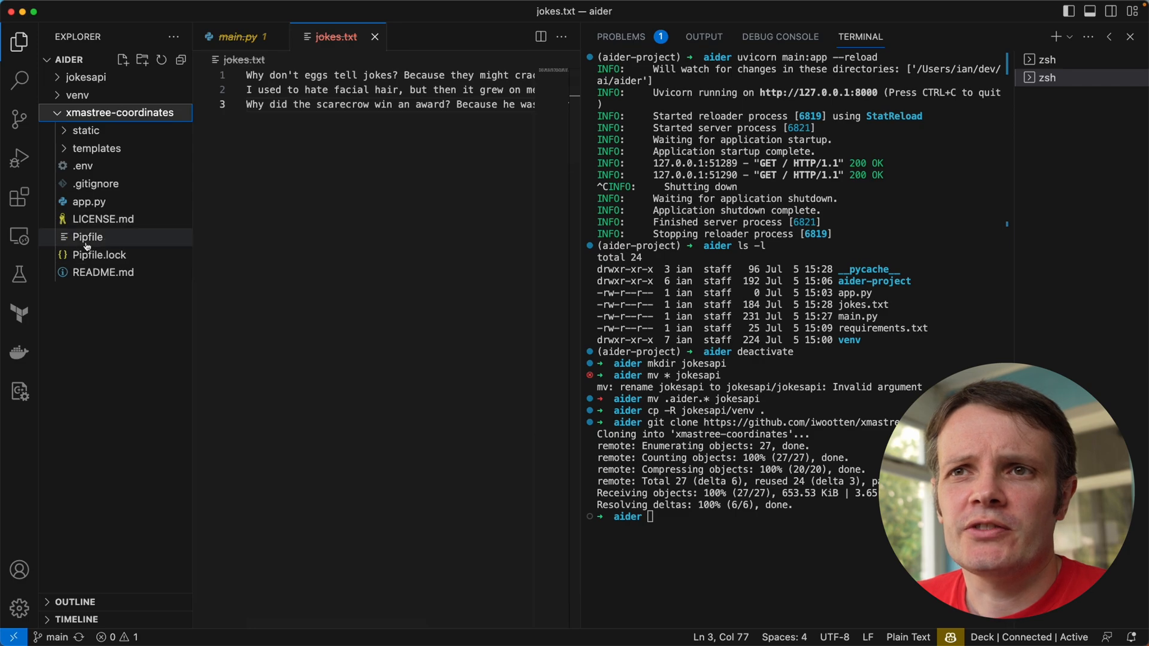
pyautogui.click(87, 237)
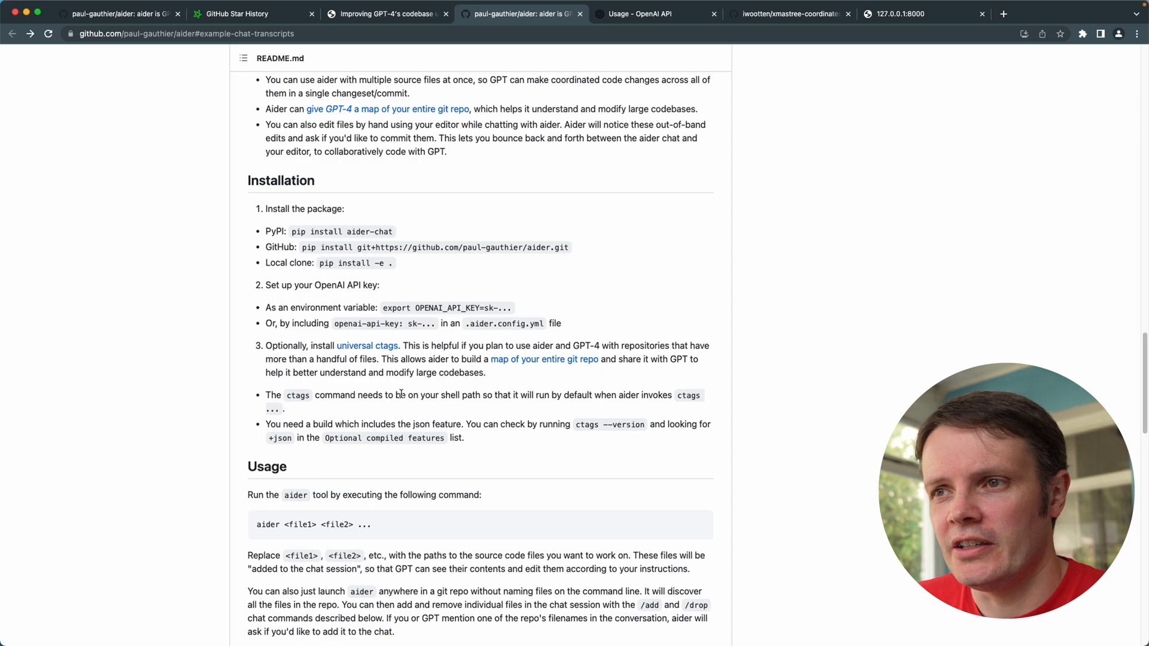
# Return to the xmastree-coordinates repository tab and scroll down its page
pyautogui.click(368, 344)
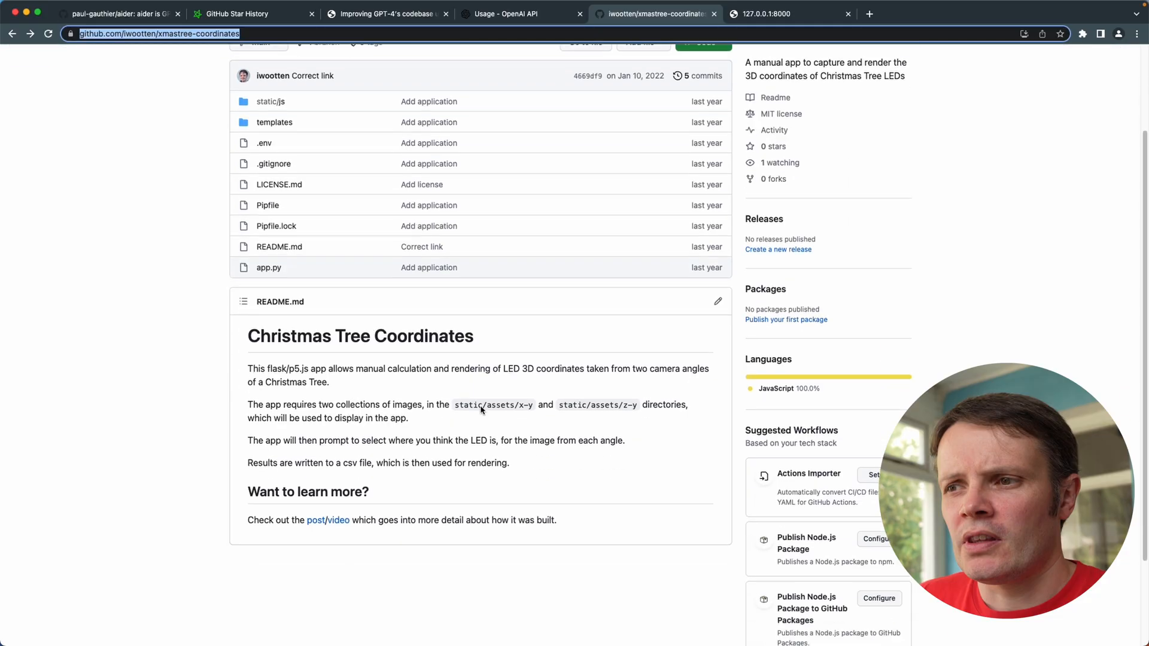
pyautogui.scroll(-3)
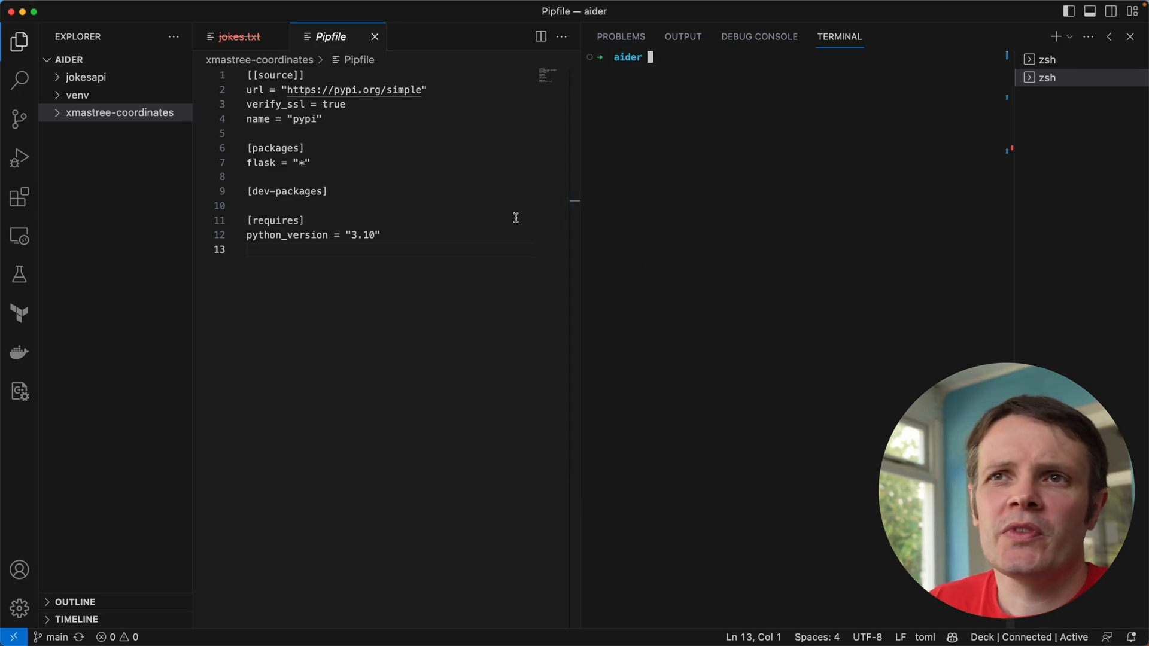
# View Pipfile.lock in xmastree-coordinates, check Flask 2.3.2 on PyPI, and return to the editor
pyautogui.click(120, 113)
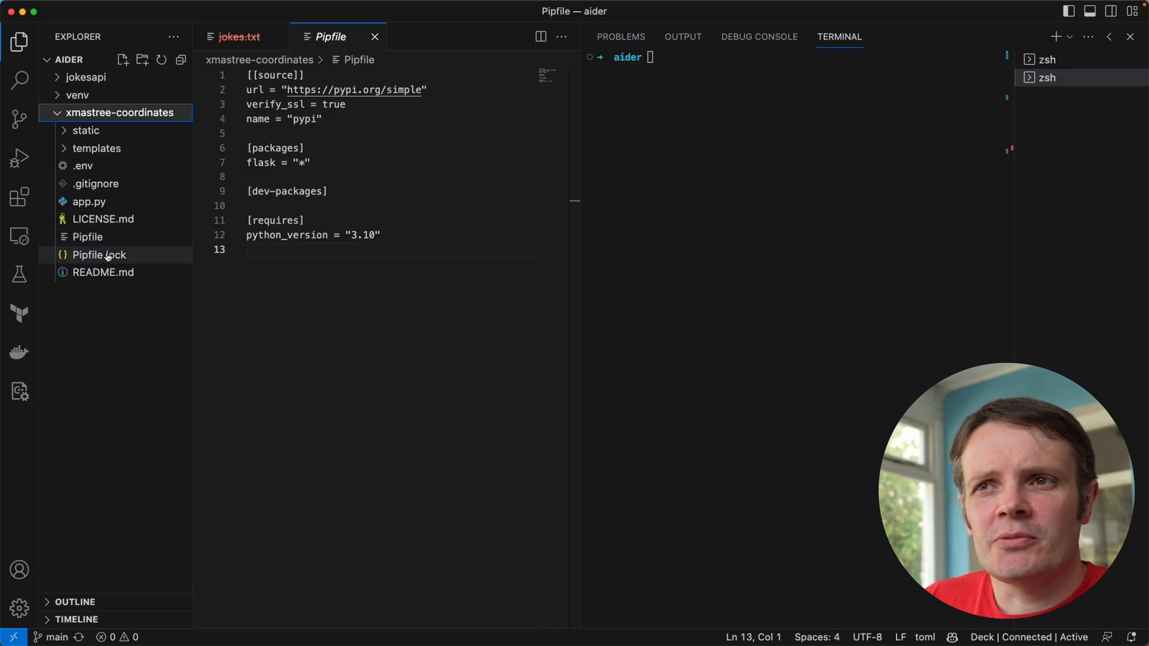
pyautogui.click(100, 254)
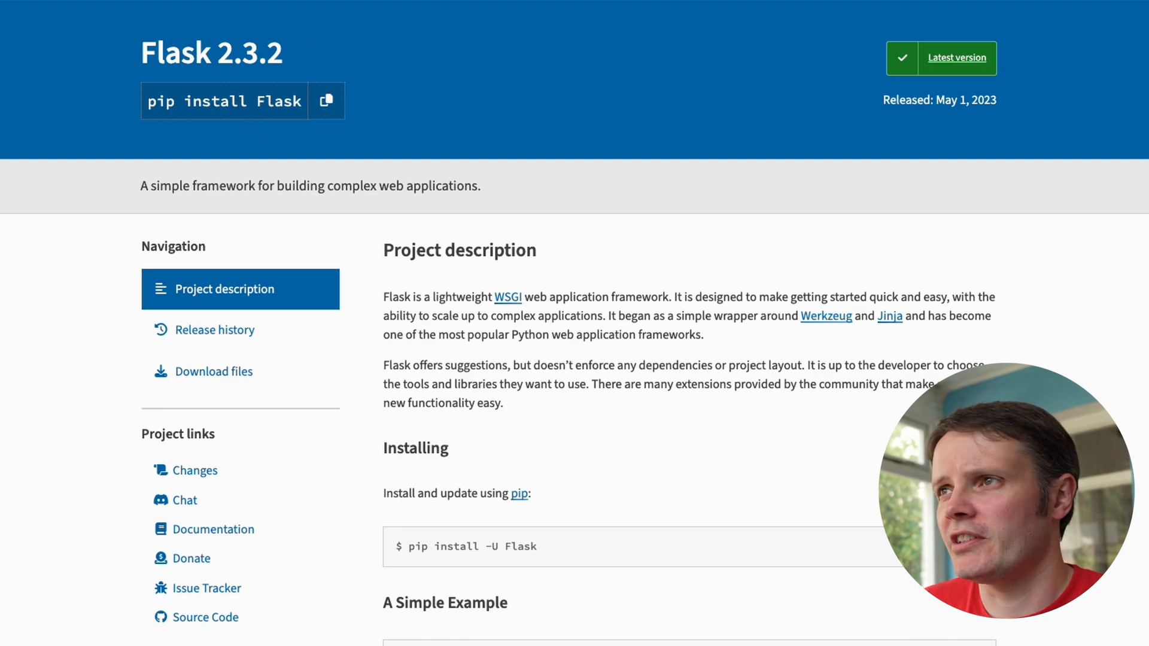
pyautogui.click(650, 13)
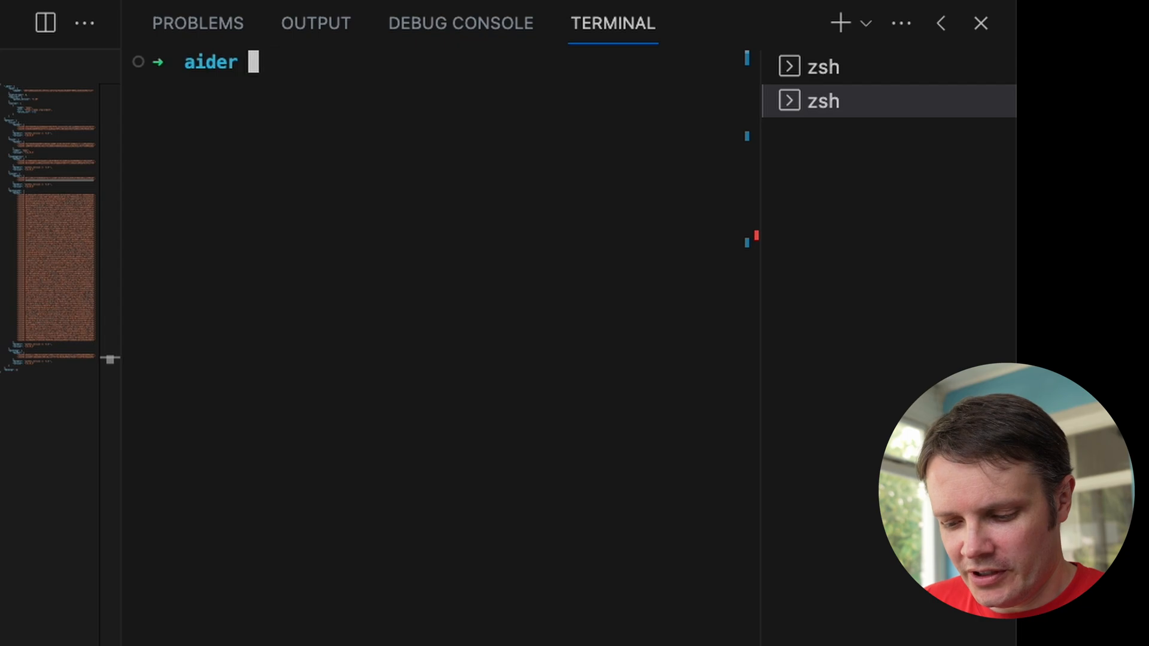
# Activate the venv and launch aider on the xmastree-coordinates repo
pyautogui.write('source ./venv/bin/activate')
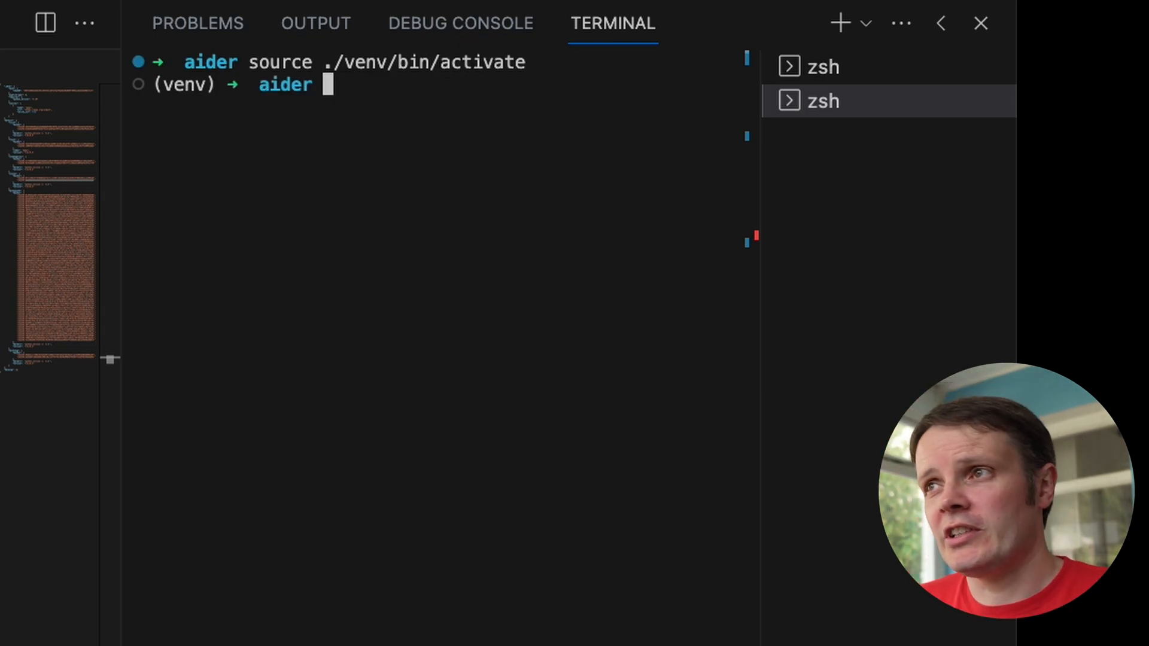
pyautogui.write('aider')
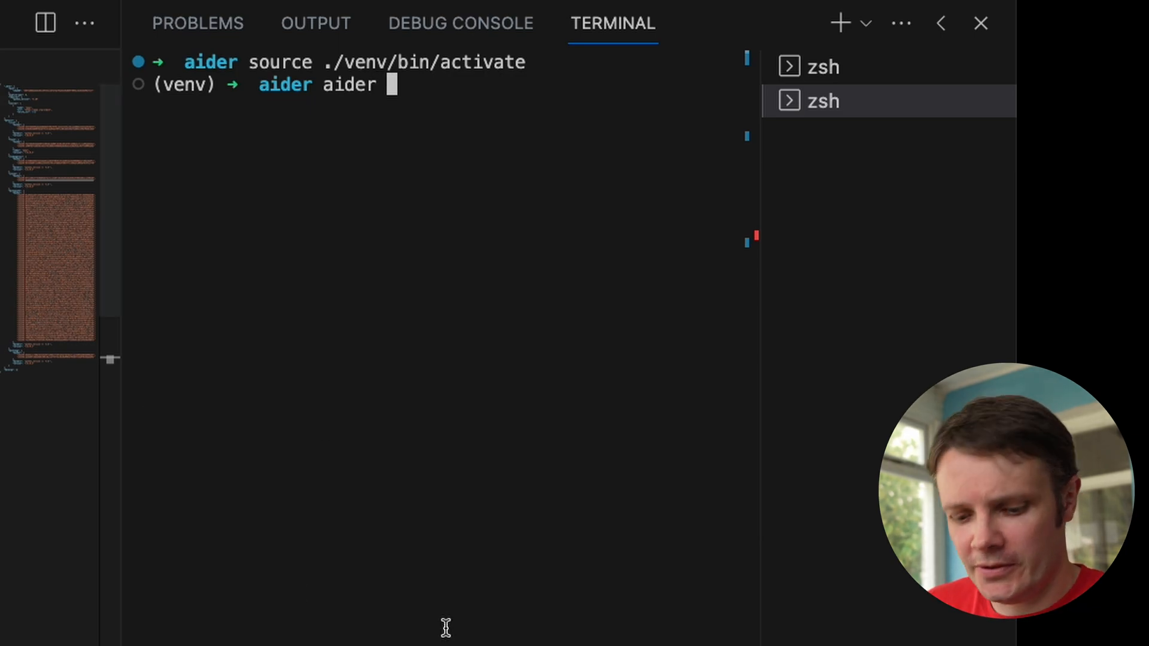
pyautogui.write('xmastree-coordinates/')
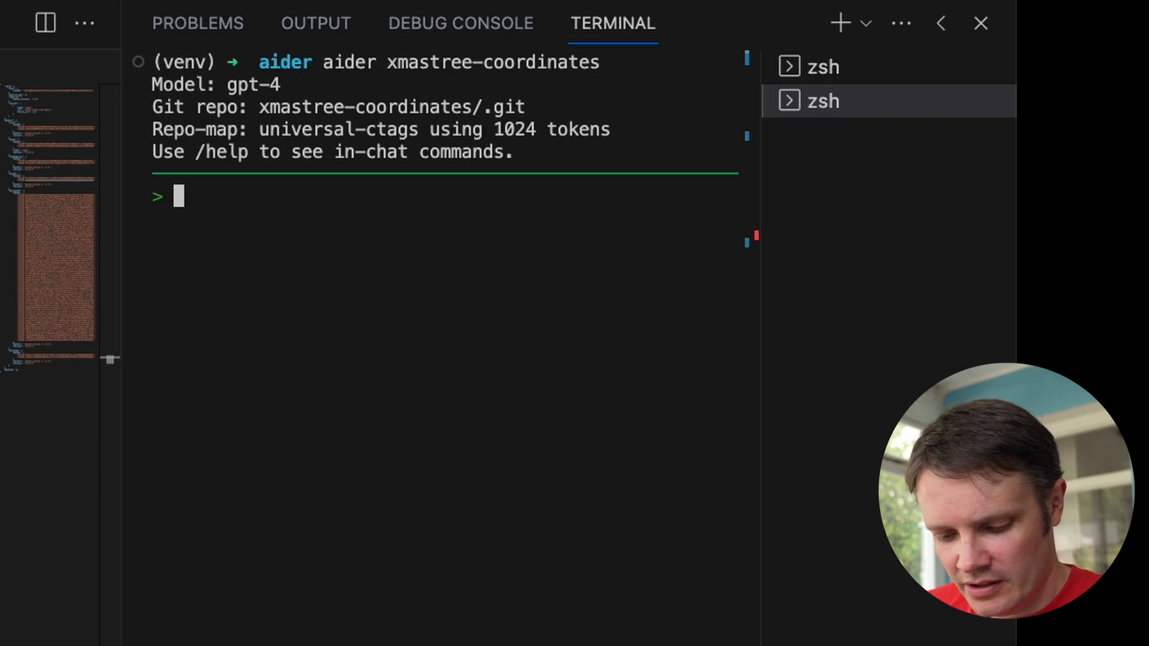
# Ask aider to 'update to version 2.3.2 of flask'
pyautogui.write('update to')
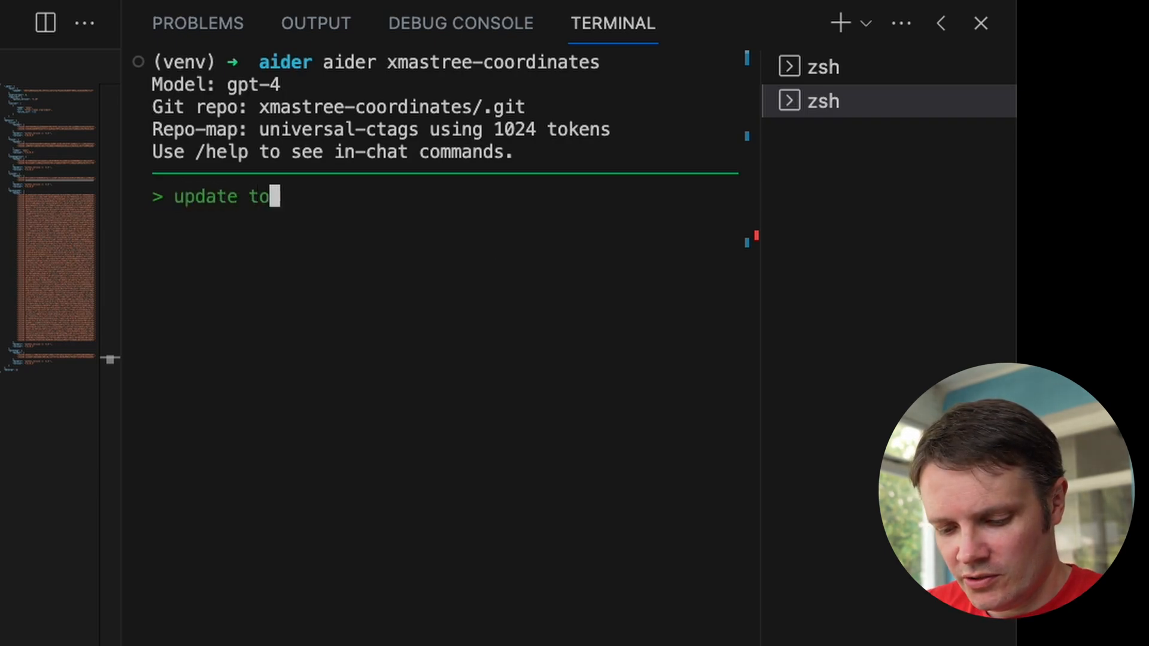
pyautogui.write('t')
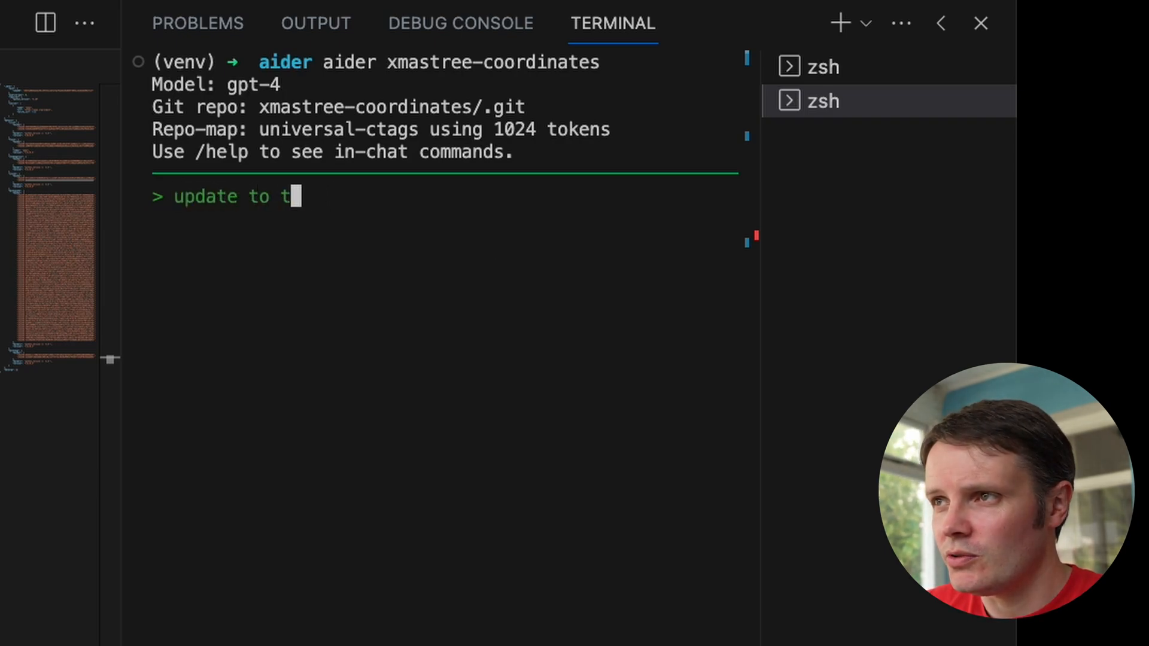
pyautogui.write('version')
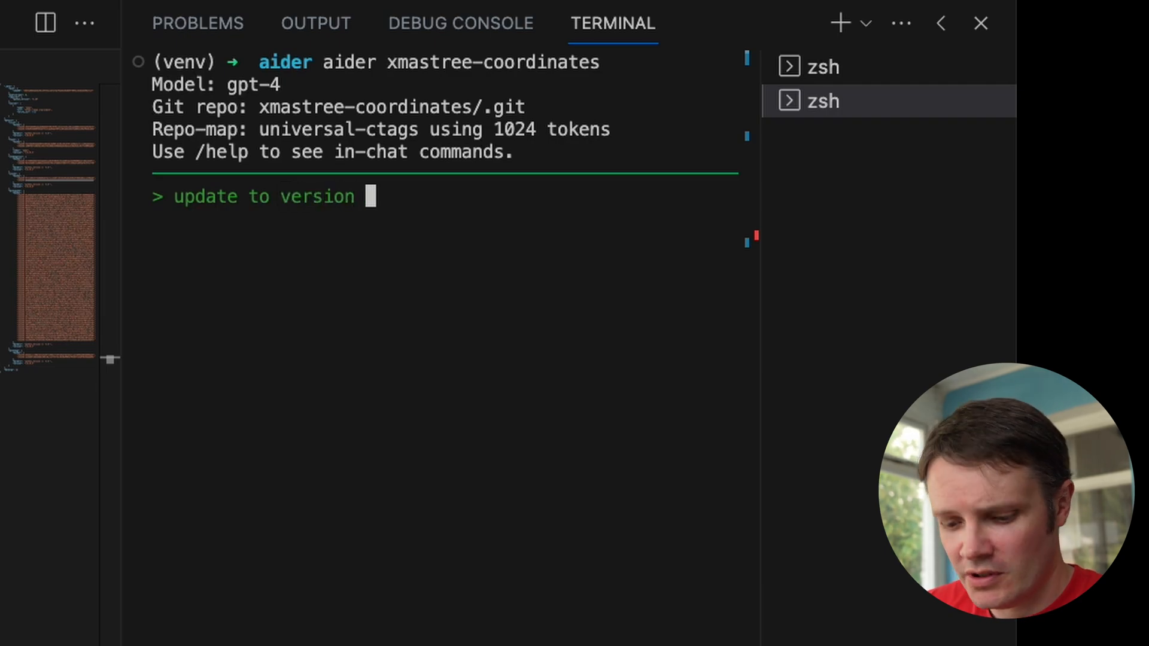
pyautogui.write('2.3.')
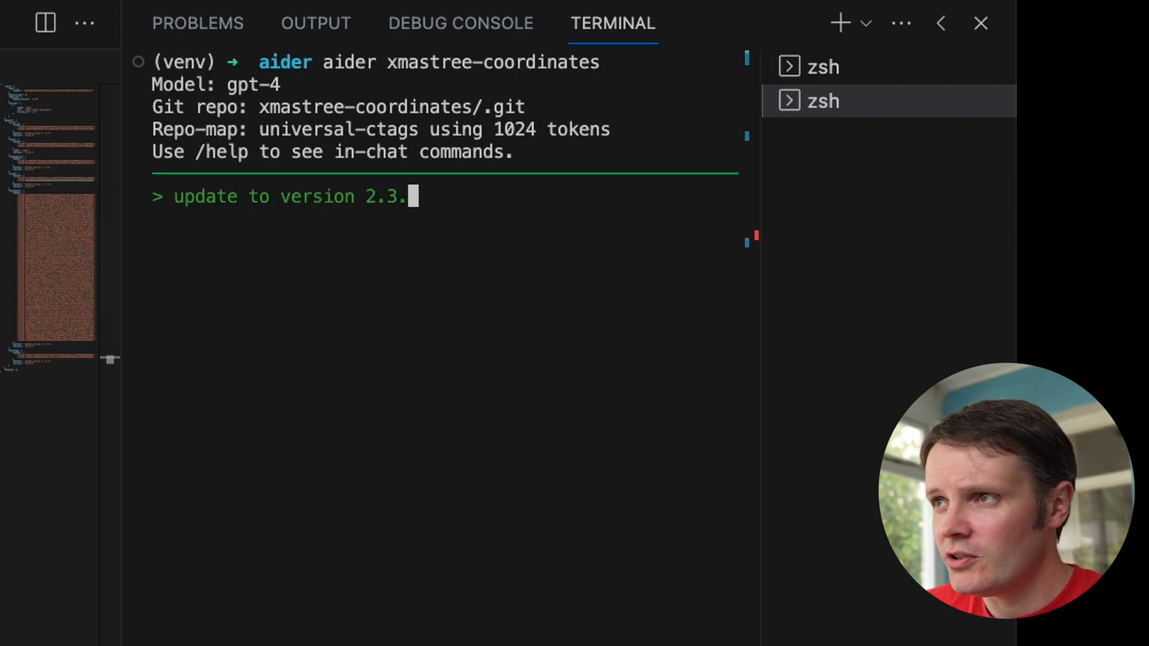
pyautogui.write('2 of flask')
pyautogui.write('pipenv requirements')
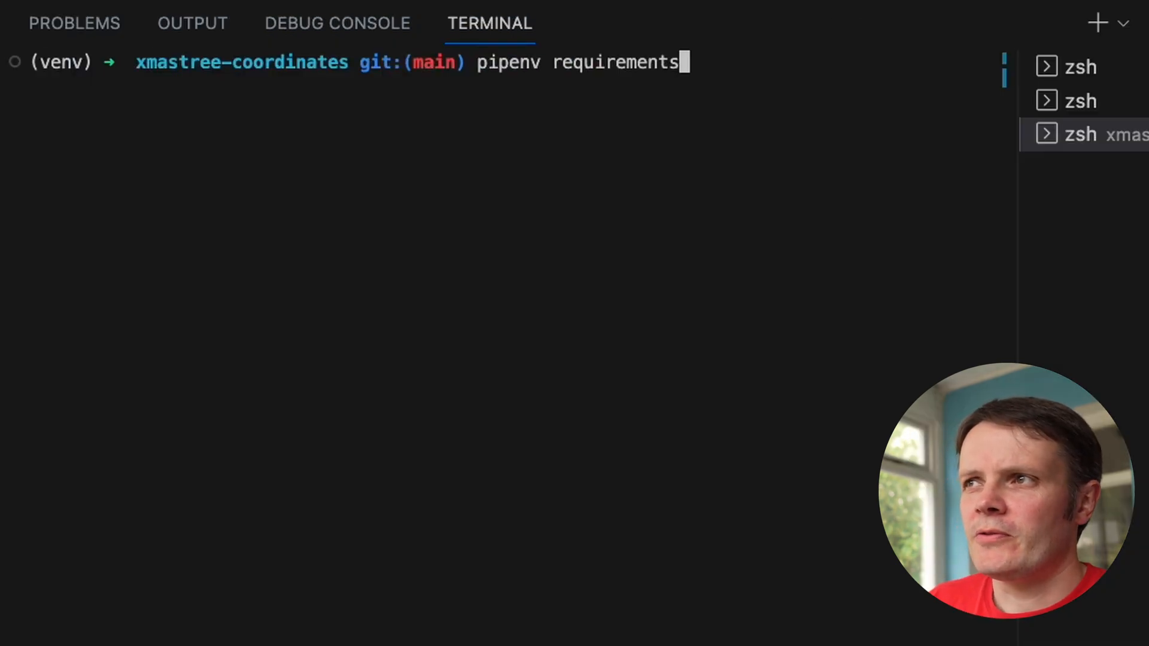
# Generate requirements.txt from pipenv with `pipenv requirements > requirements.txt`
pyautogui.write('> reques')
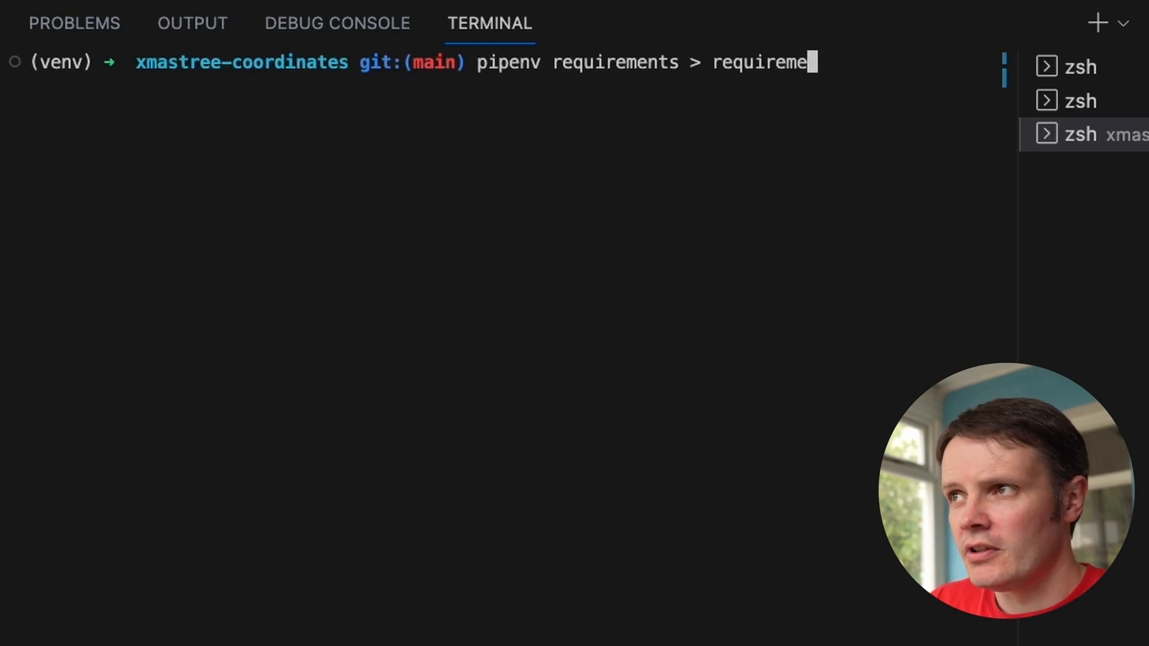
pyautogui.write('nts.txt')
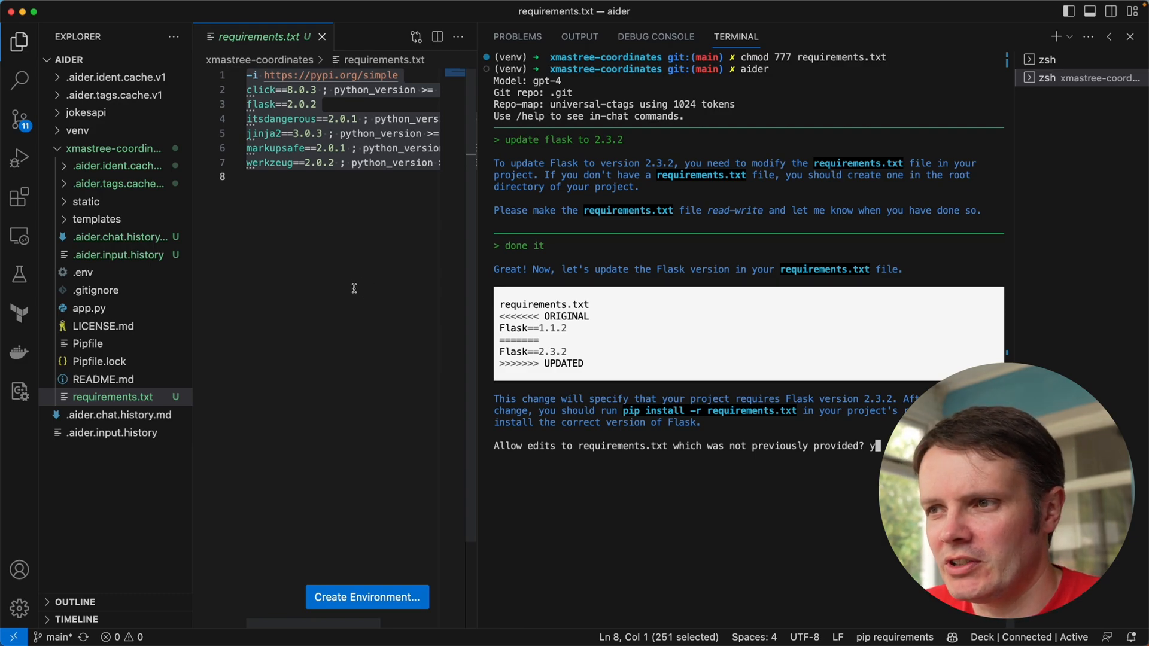
pyautogui.moveTo(756, 254)
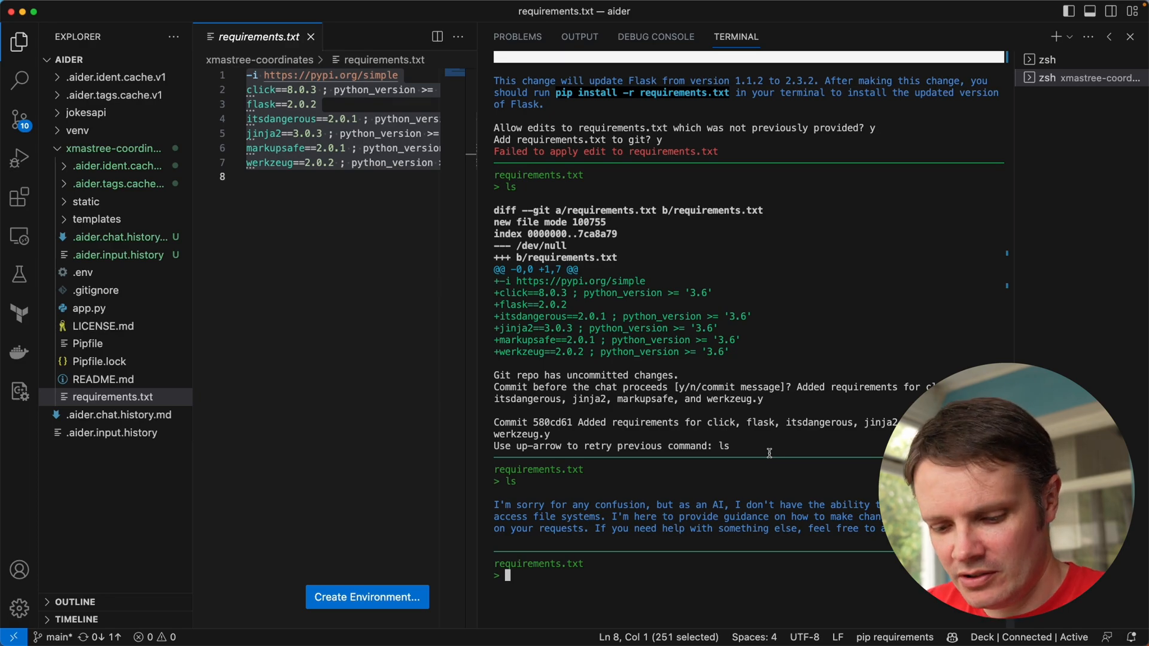
# Ask aider to 'update flask to 2.3.2' so requirements.txt pins Flask 2.3.2, then review the applied edit
pyautogui.write('/e')
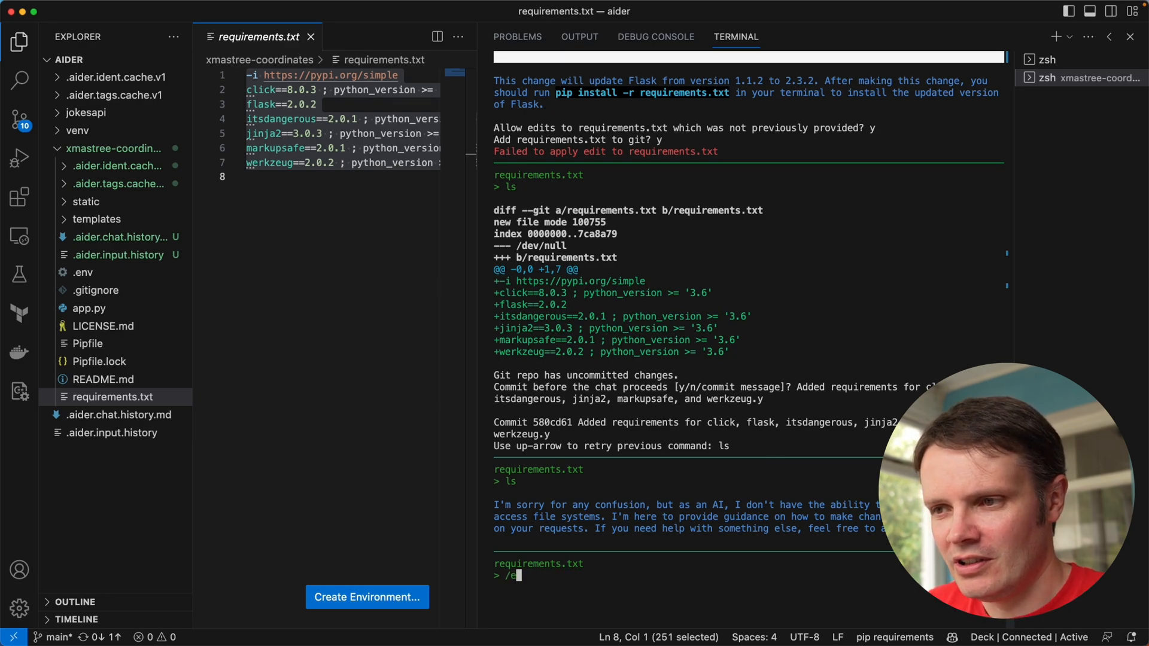
pyautogui.write('update flask to 2.3.2')
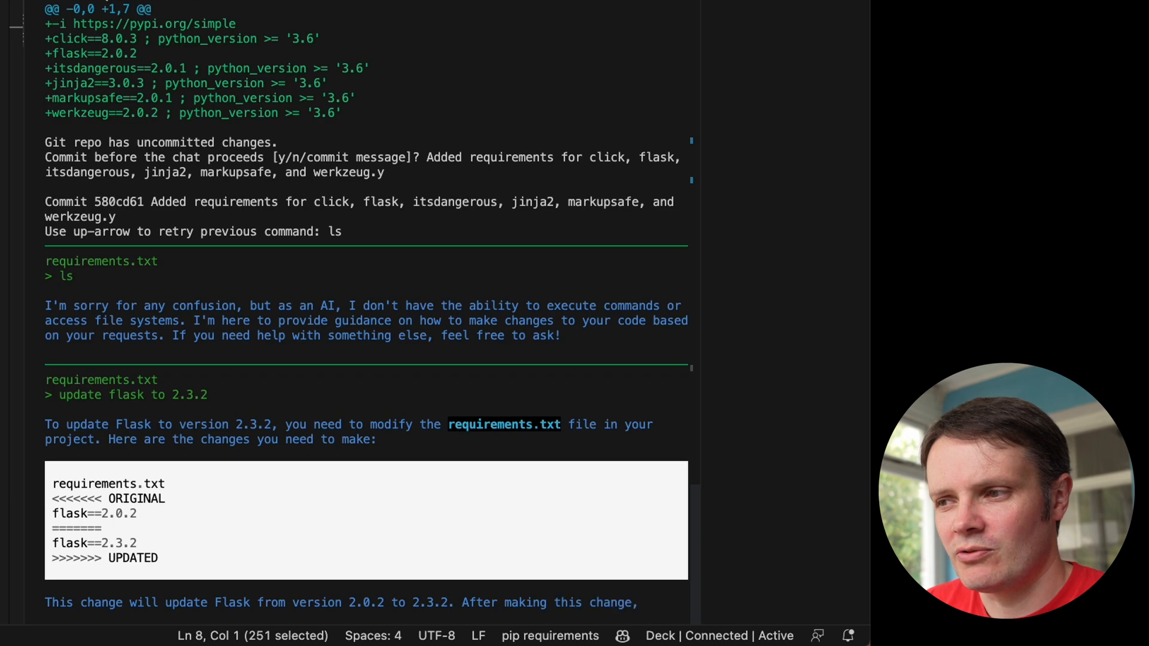
pyautogui.scroll(-3)
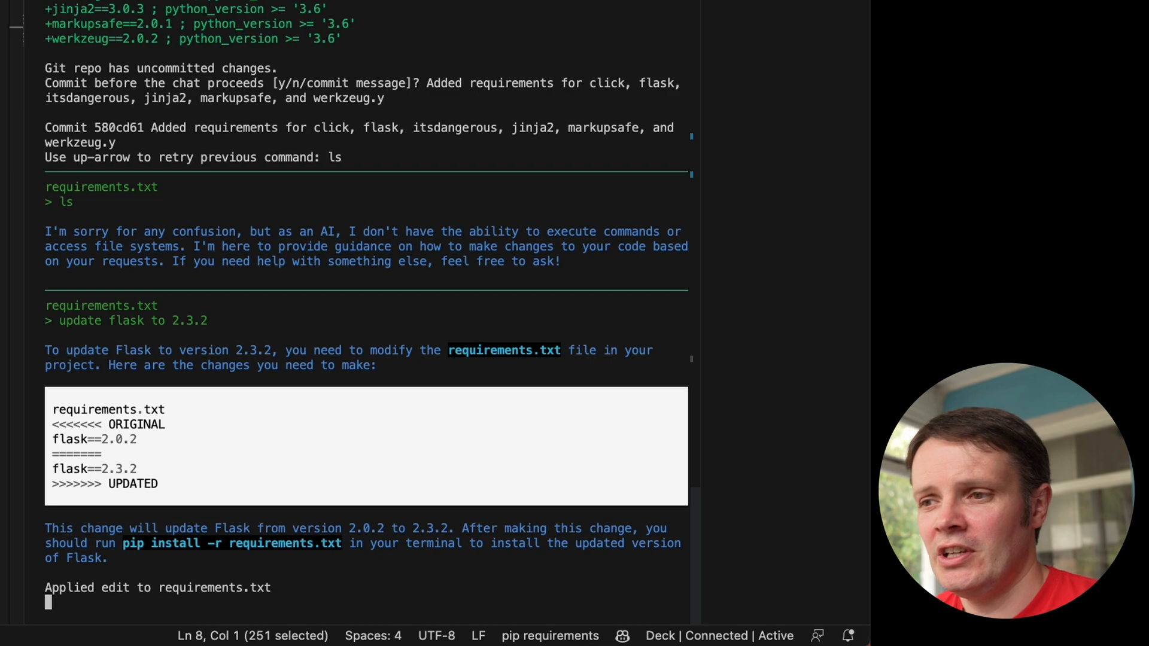
pyautogui.scroll(-3)
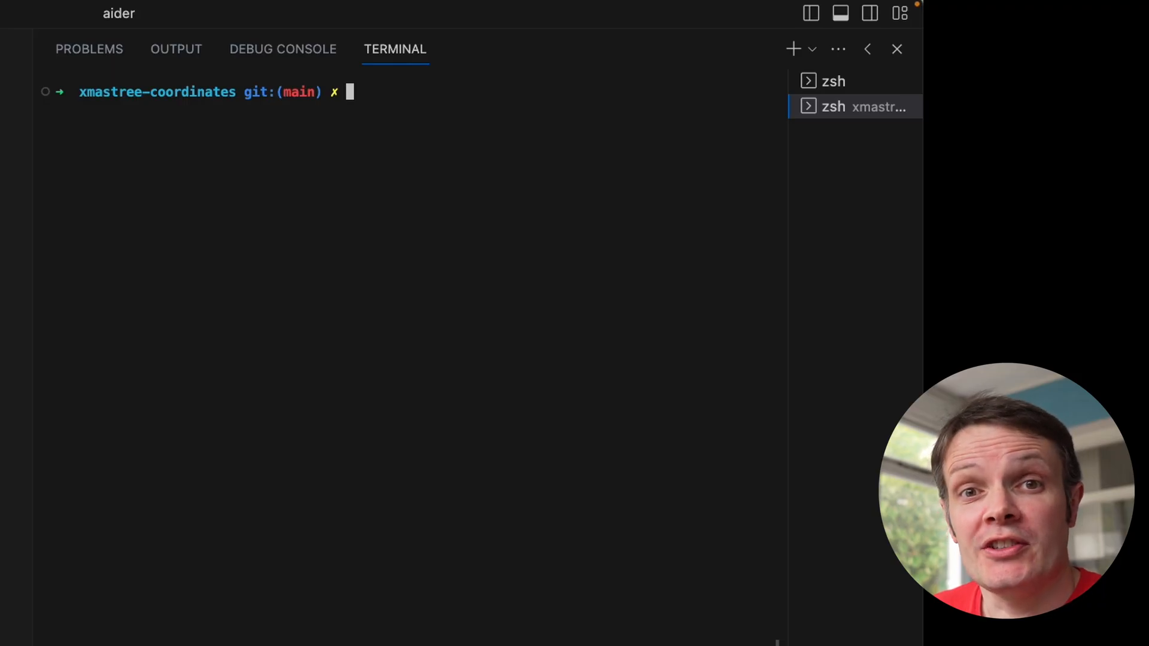
# Run `git log` to see aider's commit updating Flask to 2.3.2
pyautogui.write('git log')
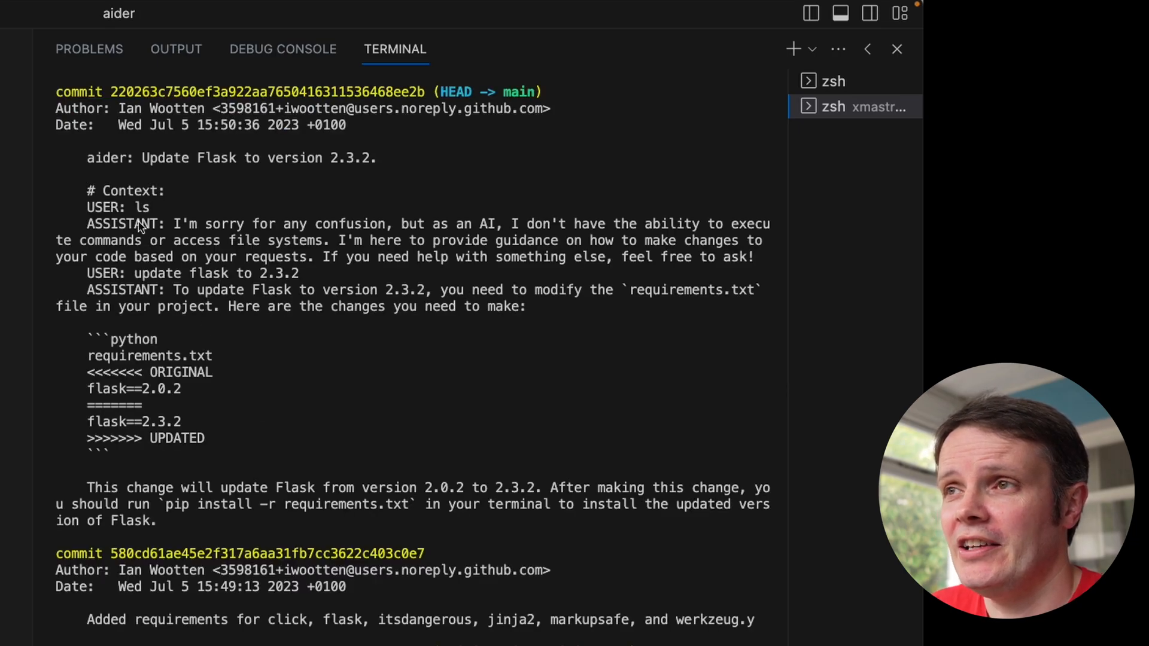
pyautogui.moveTo(326, 172)
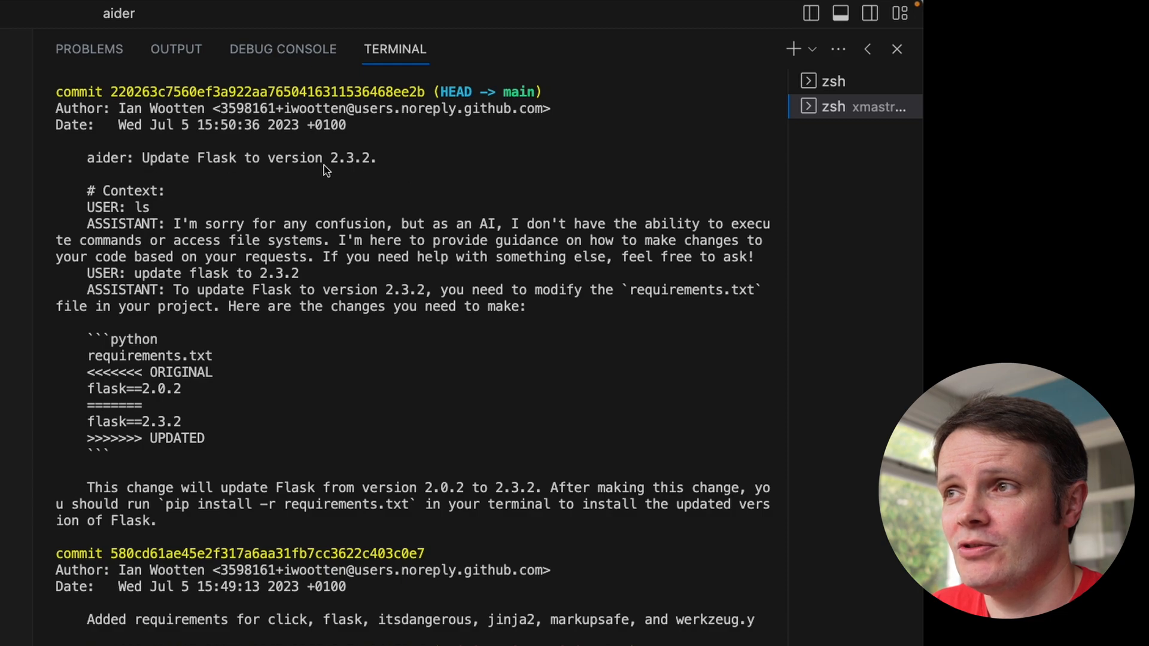
pyautogui.moveTo(189, 227)
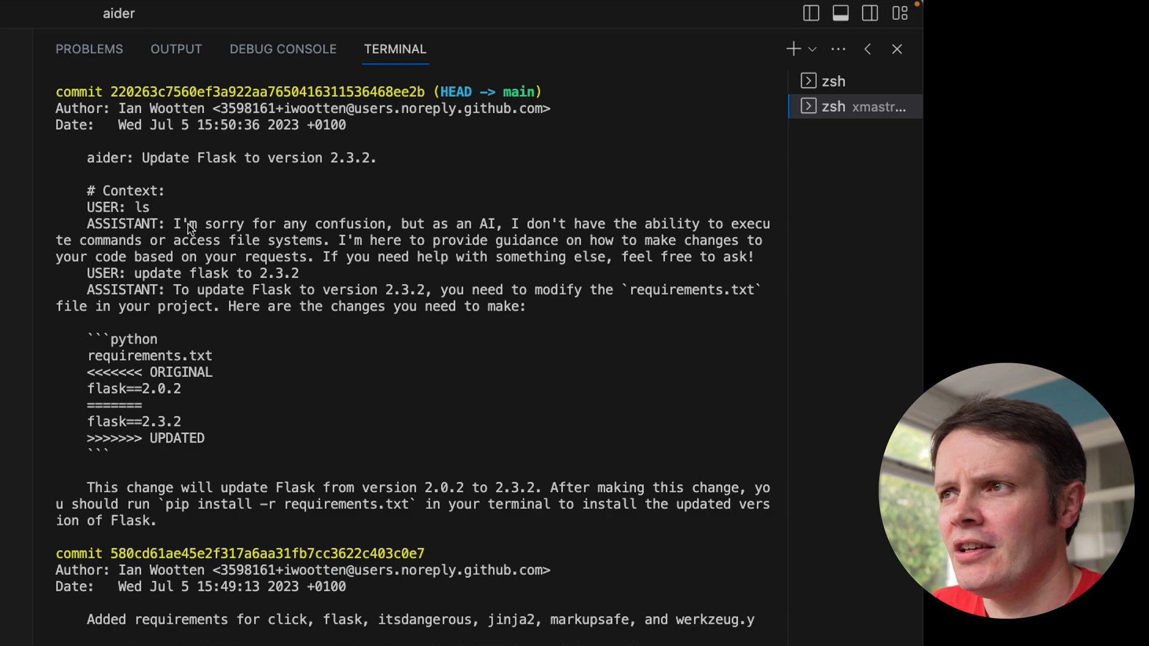
pyautogui.moveTo(163, 288)
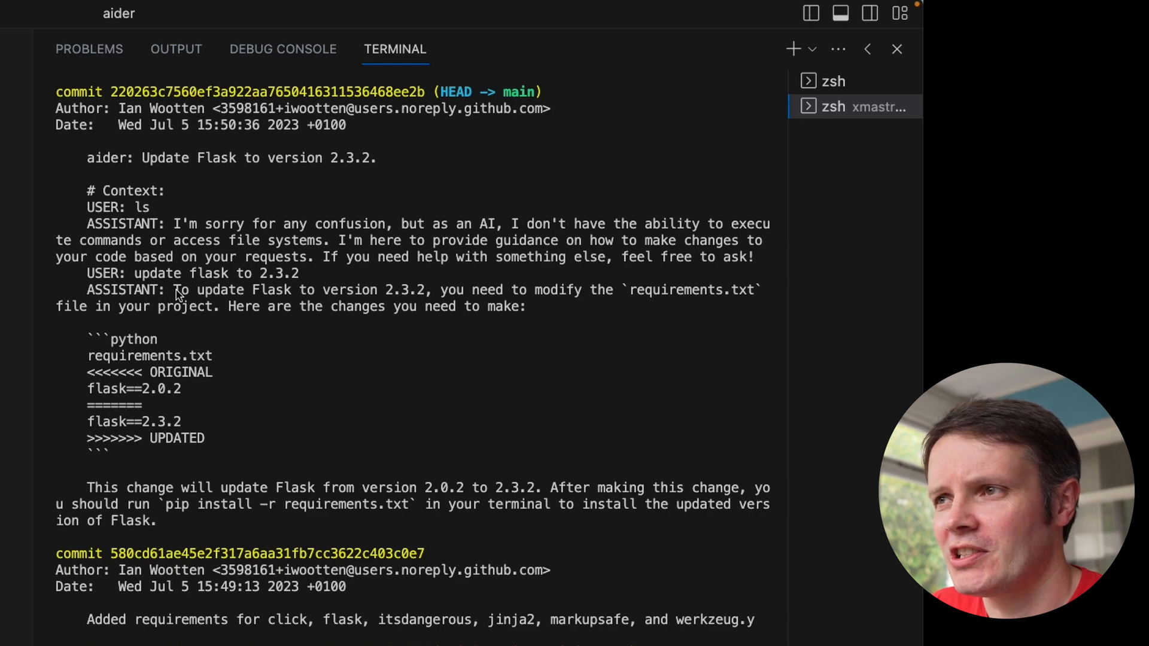
pyautogui.moveTo(402, 299)
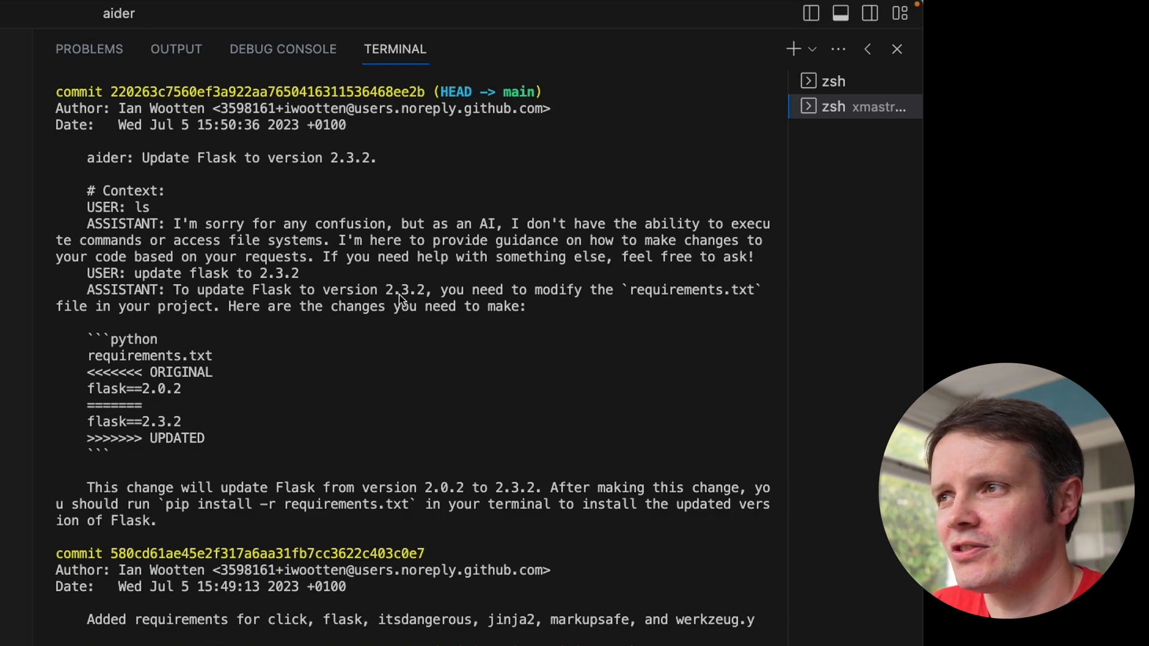
pyautogui.moveTo(154, 208)
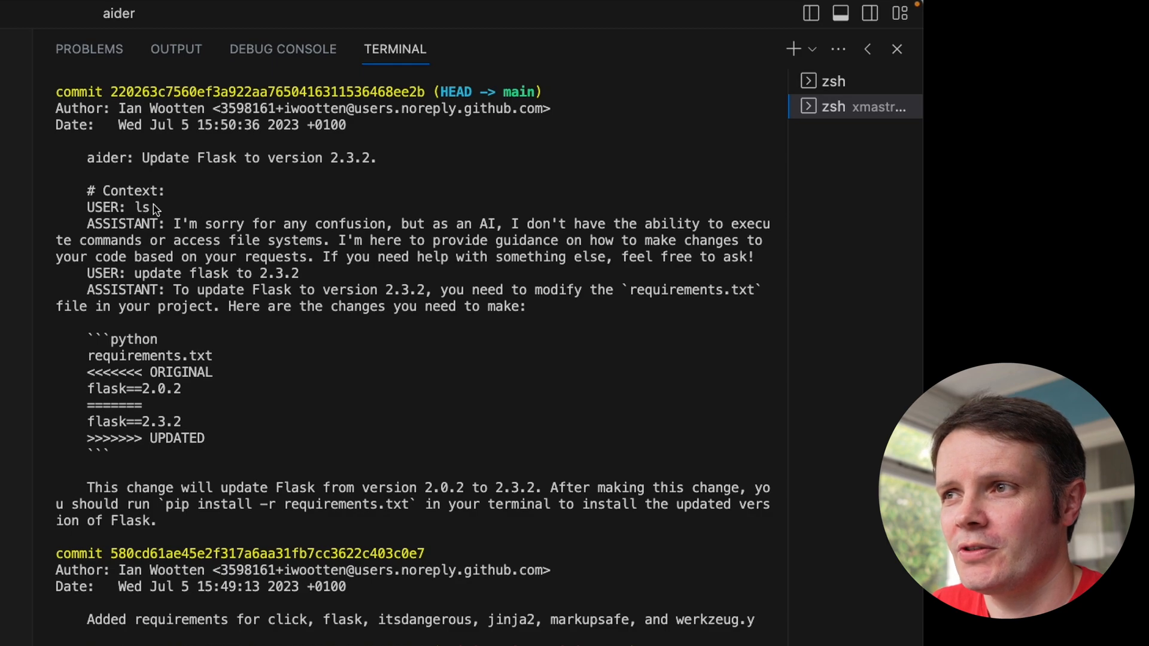
pyautogui.moveTo(244, 461)
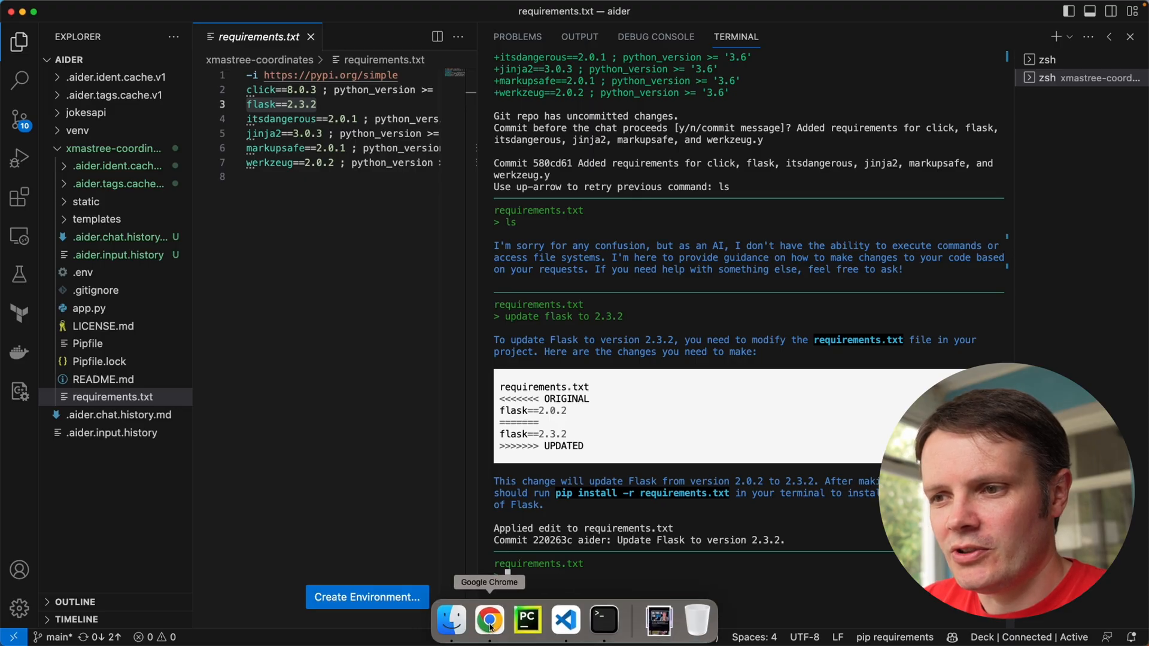
pyautogui.click(488, 620)
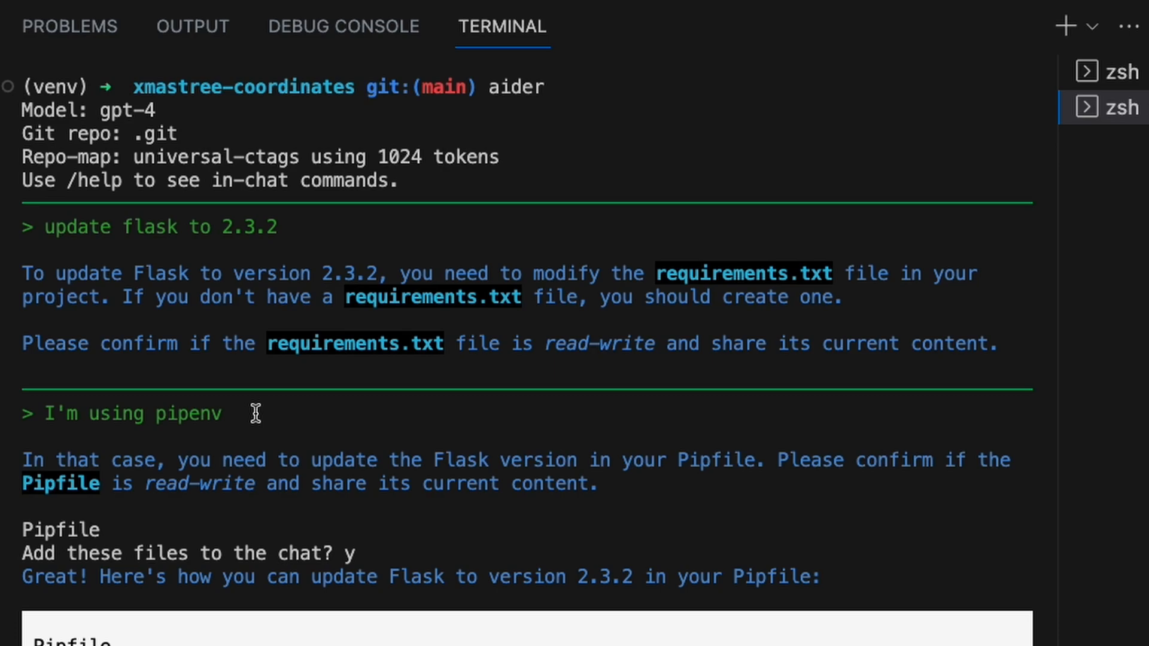
pyautogui.moveTo(46, 414)
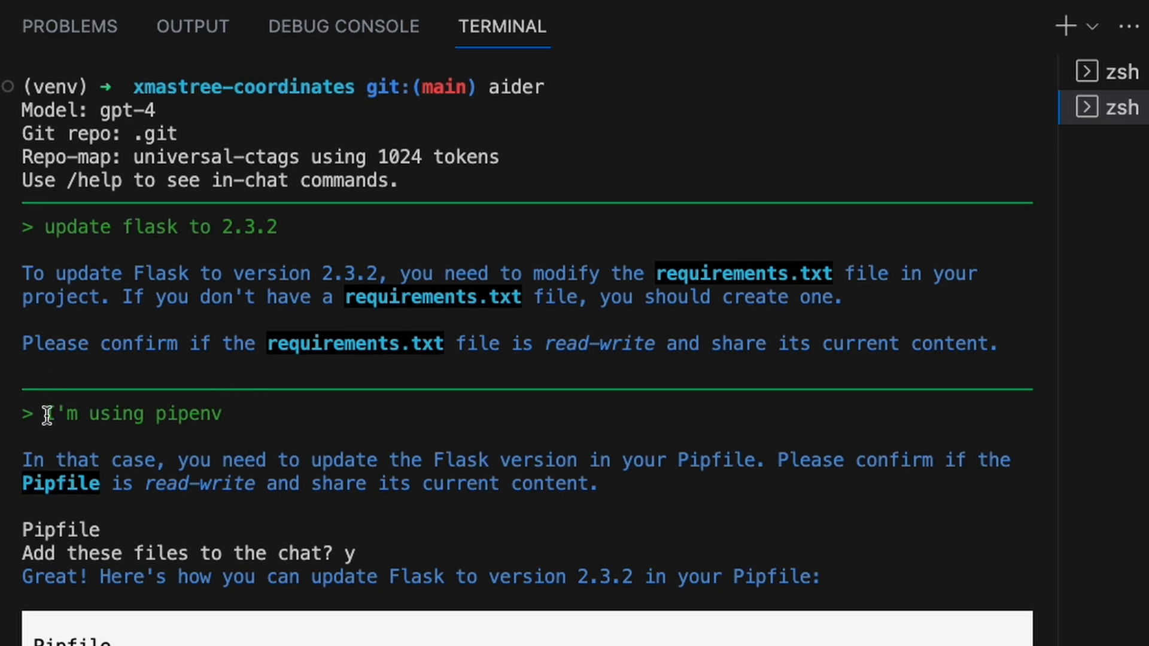
# Review aider's Pipfile edit pinning Flask ==2.3.2 and hide the Explorer to widen the Pipfile
pyautogui.moveTo(45, 413); pyautogui.dragTo(230, 413)
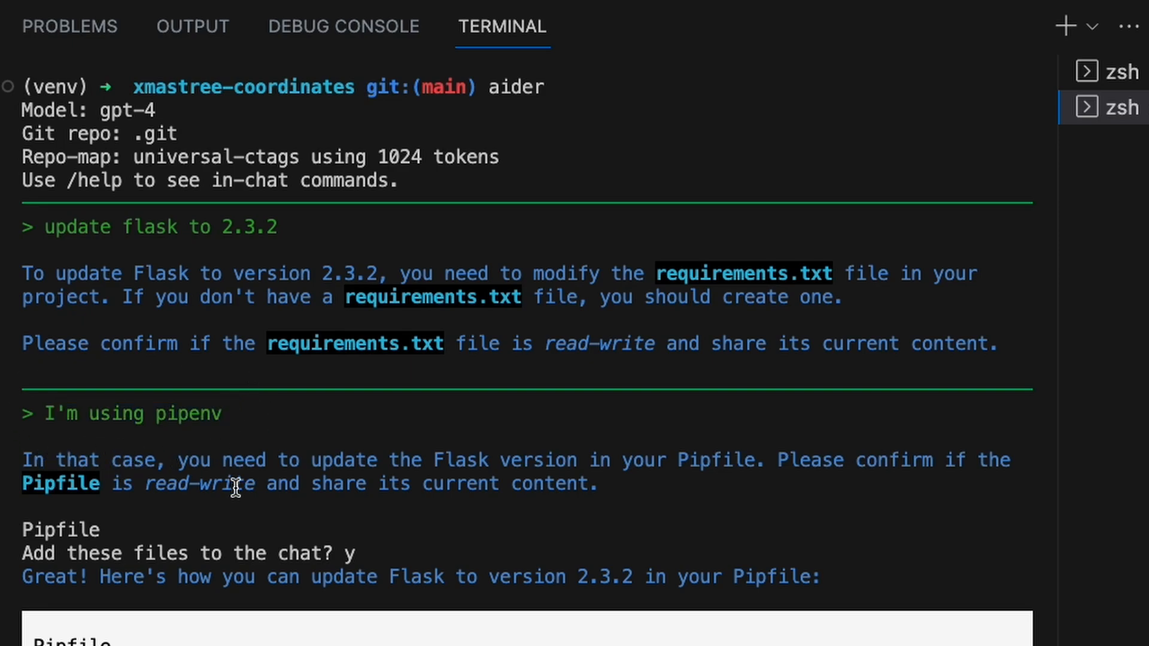
pyautogui.scroll(-3)
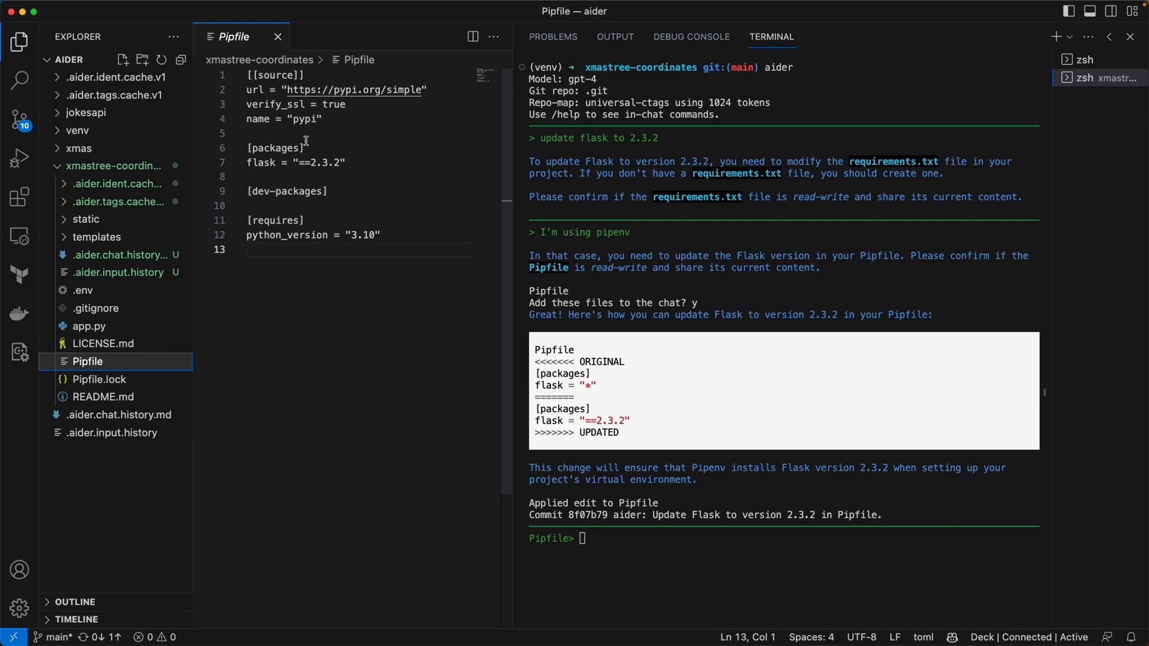
pyautogui.click(18, 40)
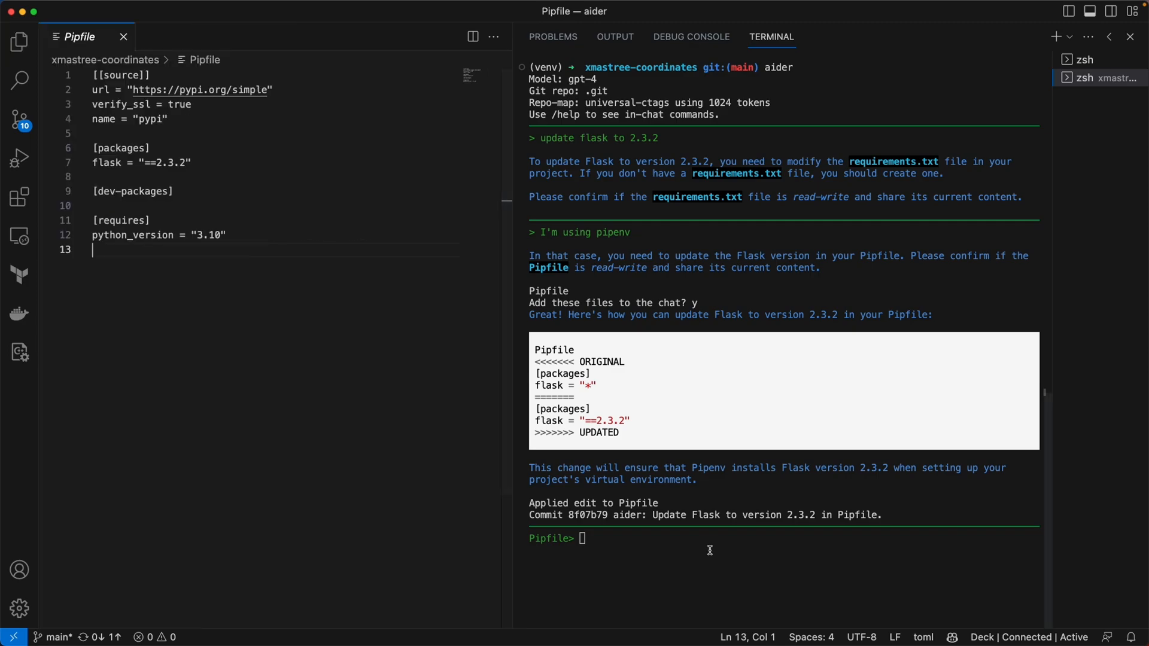